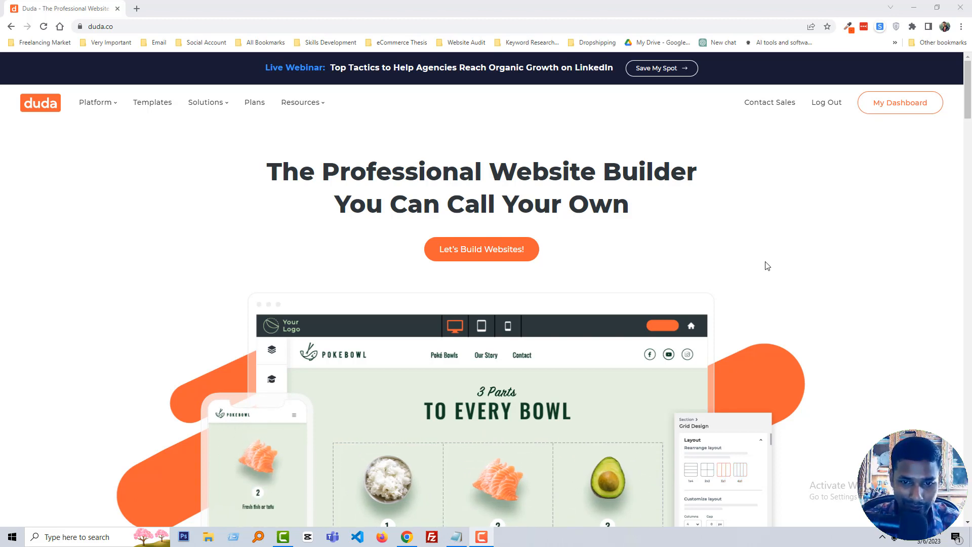
Go to My Dashboard to view the site list of three existing sites
click(497, 391)
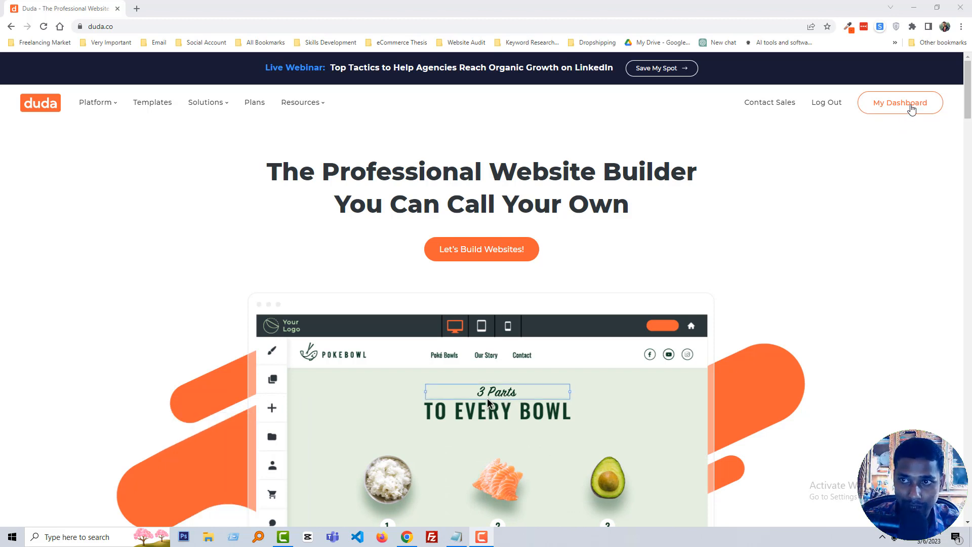
click(899, 102)
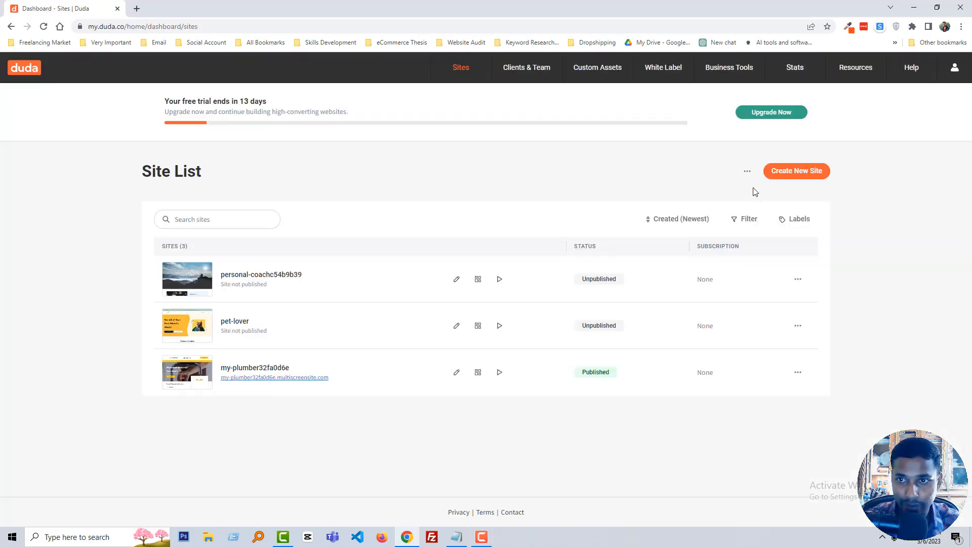
Start a new site, filter templates to Restaurant & Food, and scroll to Burger Restaurant
click(795, 170)
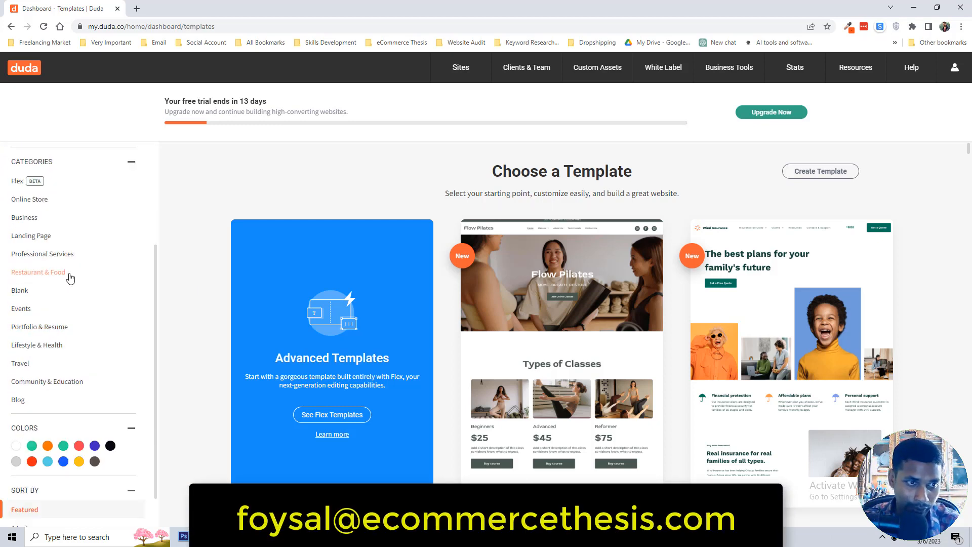
mouse_move(61, 276)
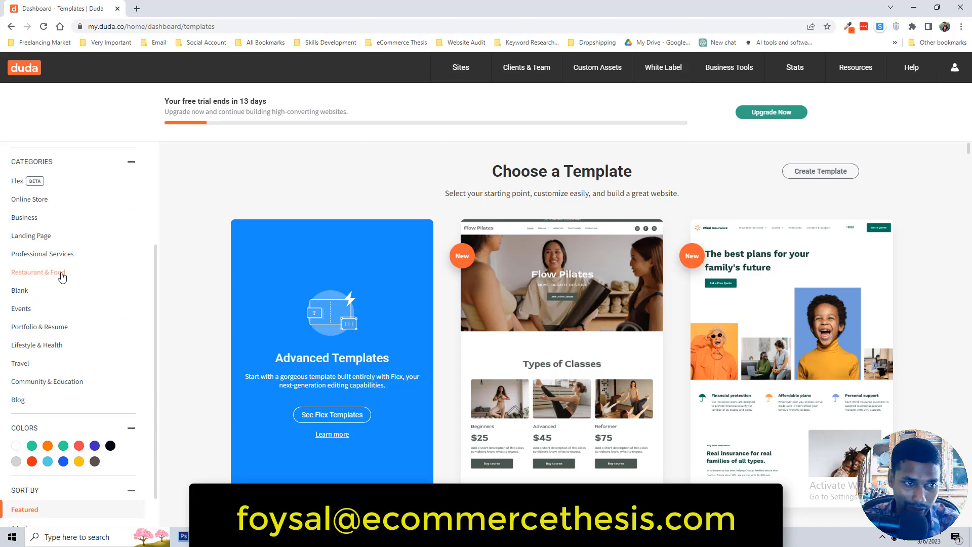
click(38, 272)
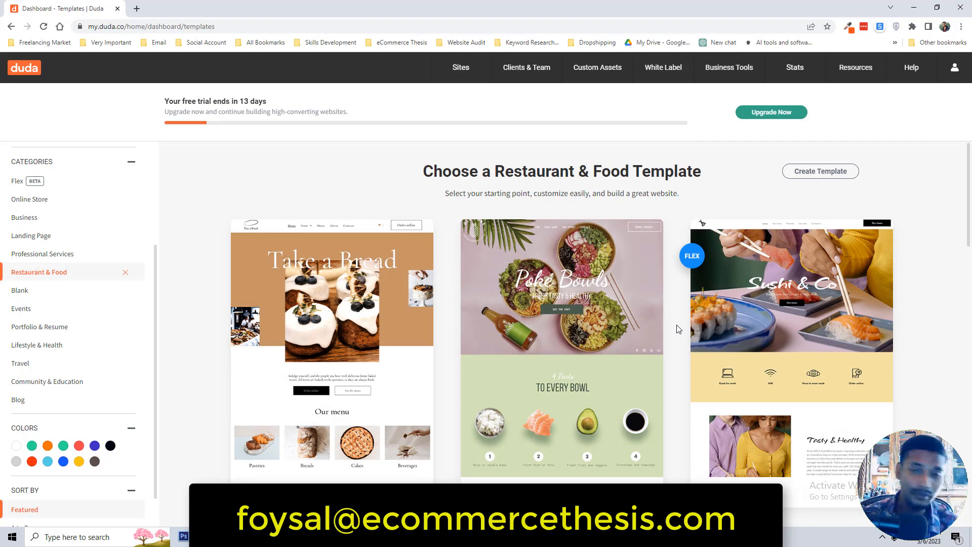
mouse_move(732, 263)
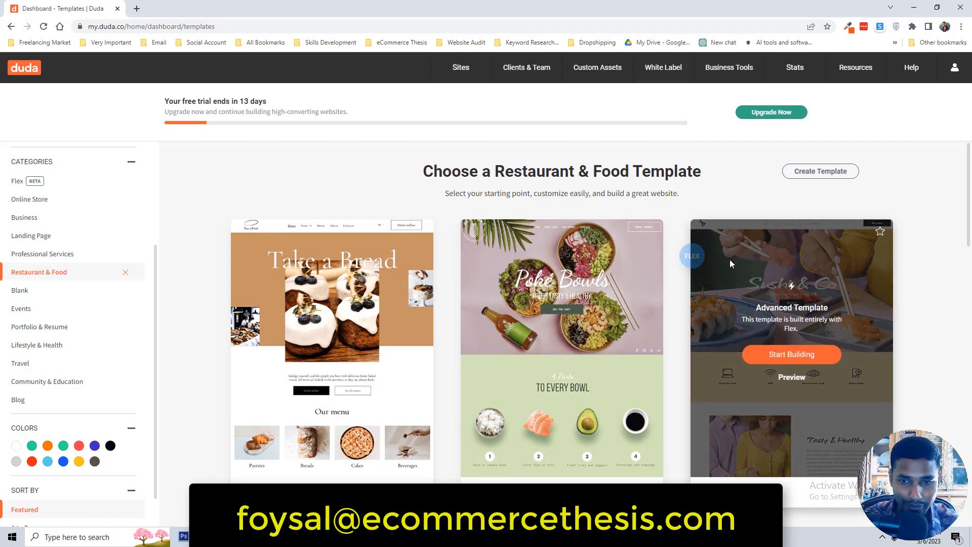
scroll(down, 3)
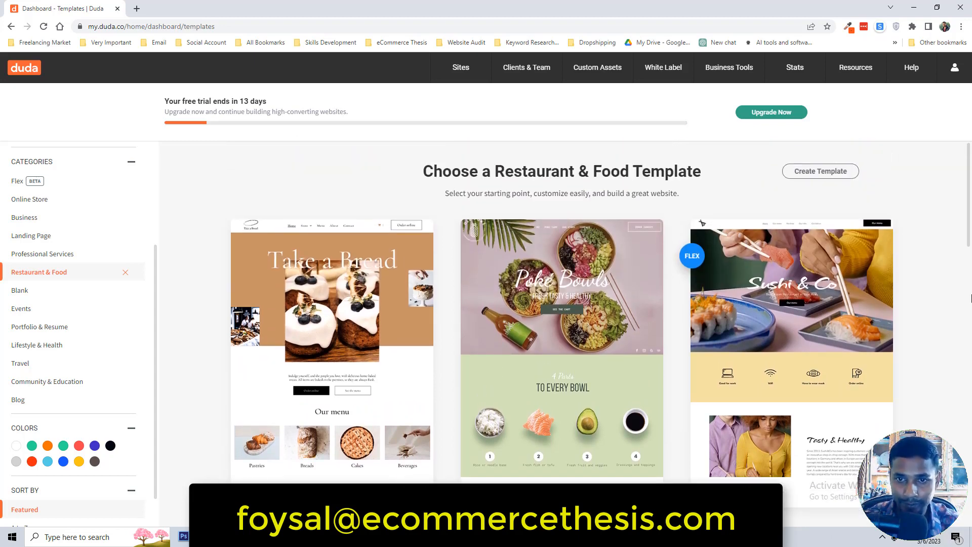
scroll(down, 3)
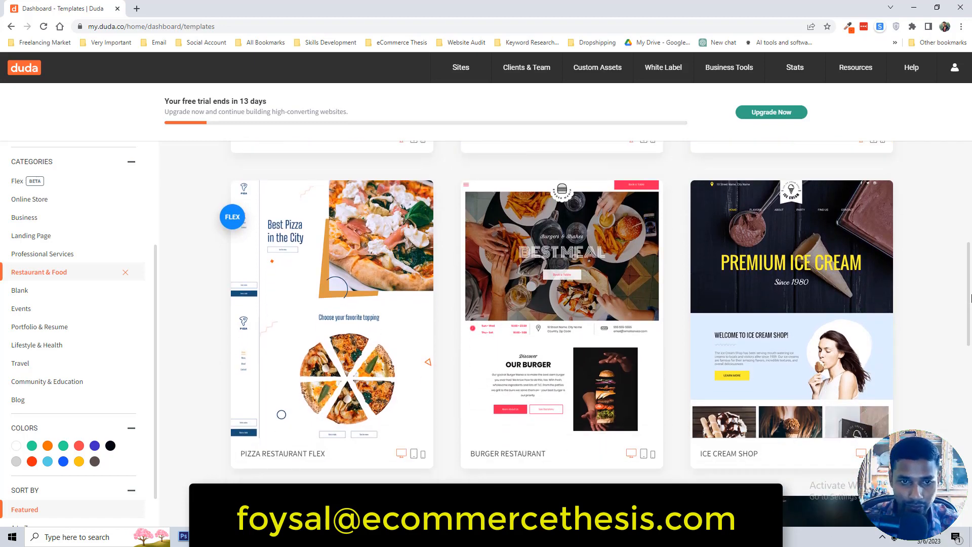
scroll(down, 3)
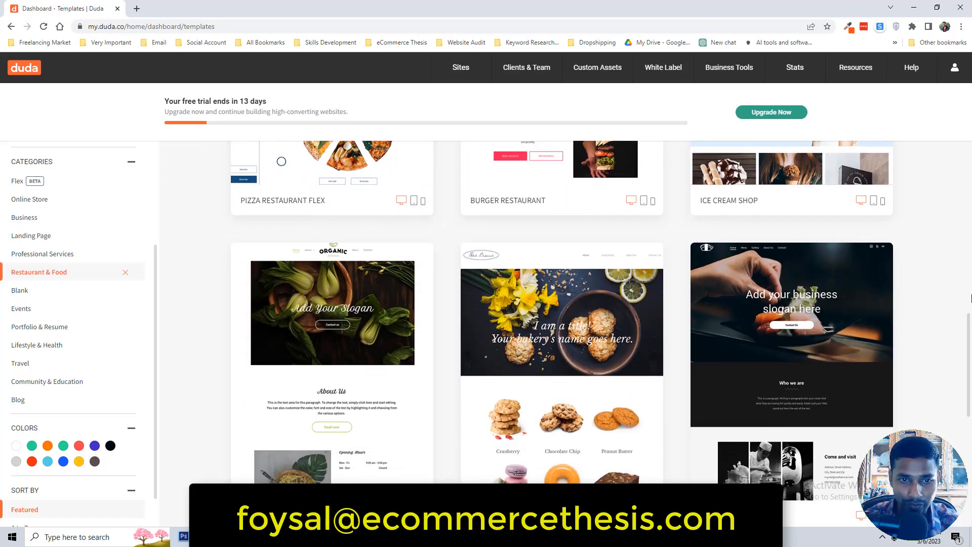
scroll(down, 3)
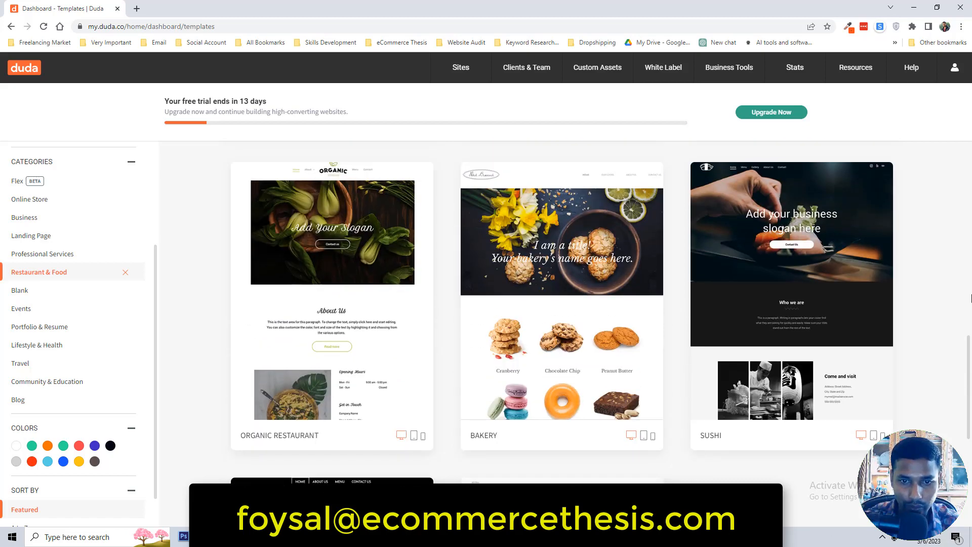
scroll(up, 3)
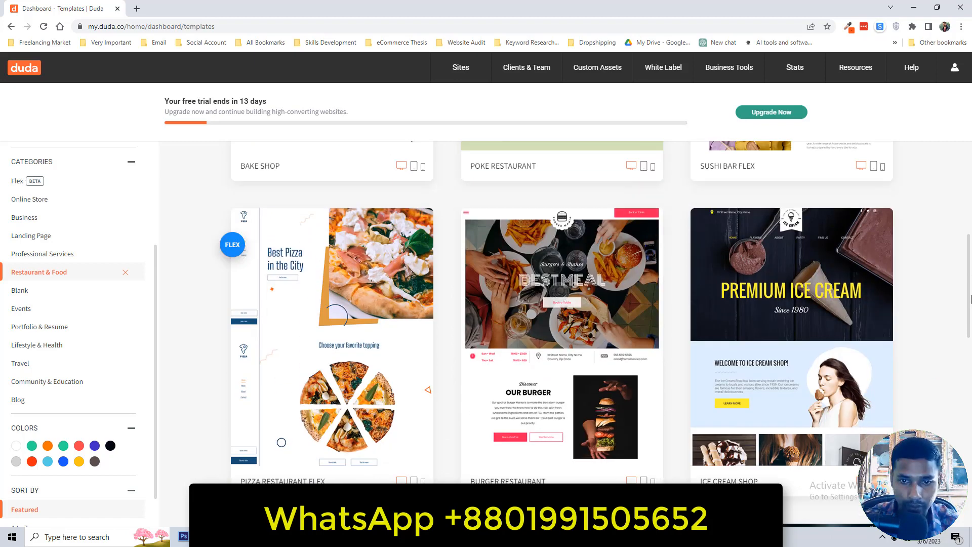
scroll(down, 3)
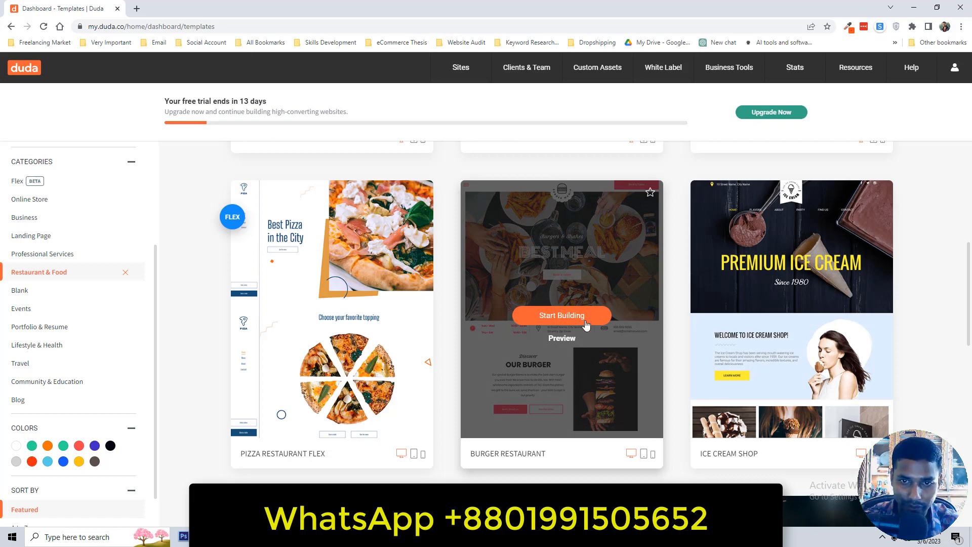
Build from the Burger Restaurant template with the site name 'BURGER RESTAURANT'
click(560, 315)
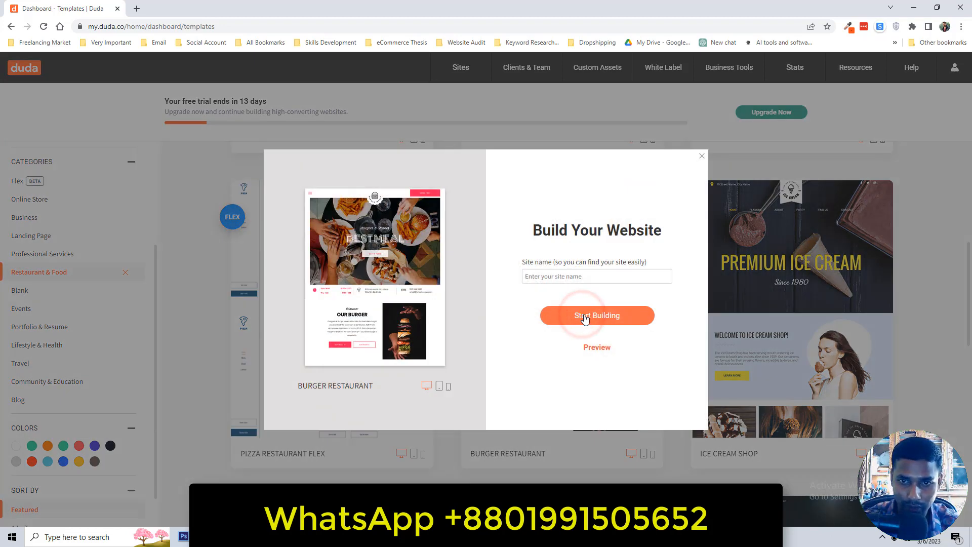
text(BURGER RESTAURANT)
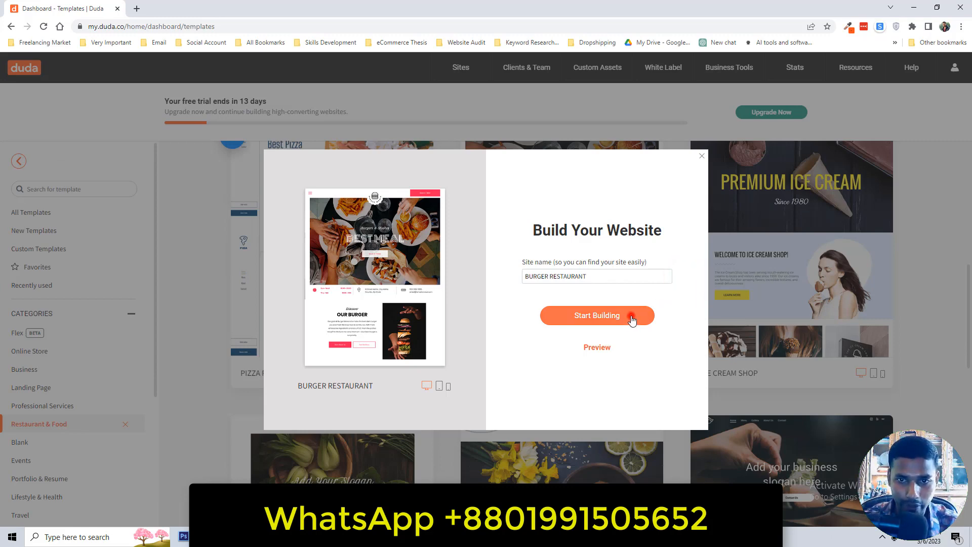
click(596, 315)
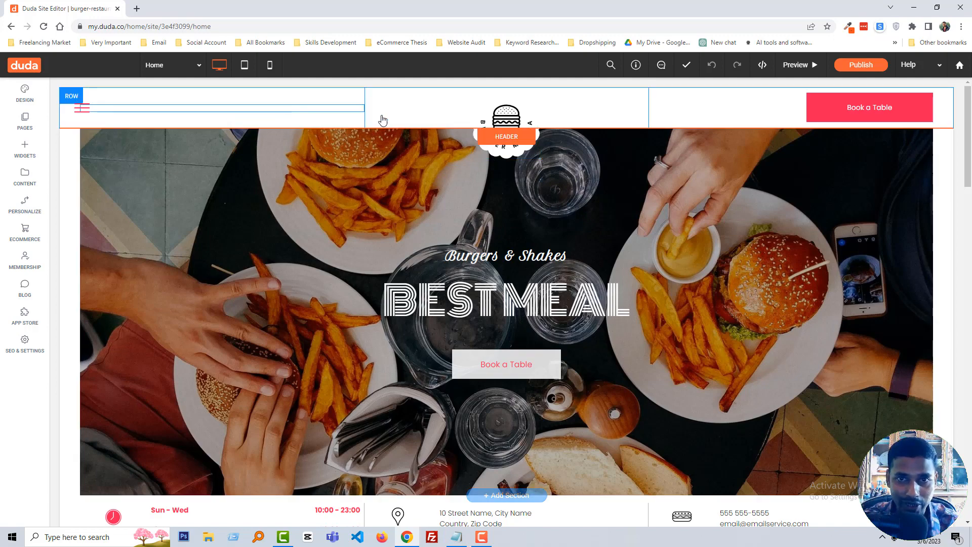
Open the header logo's Replace picker, close it unchanged, and review the image content settings
scroll(down, 3)
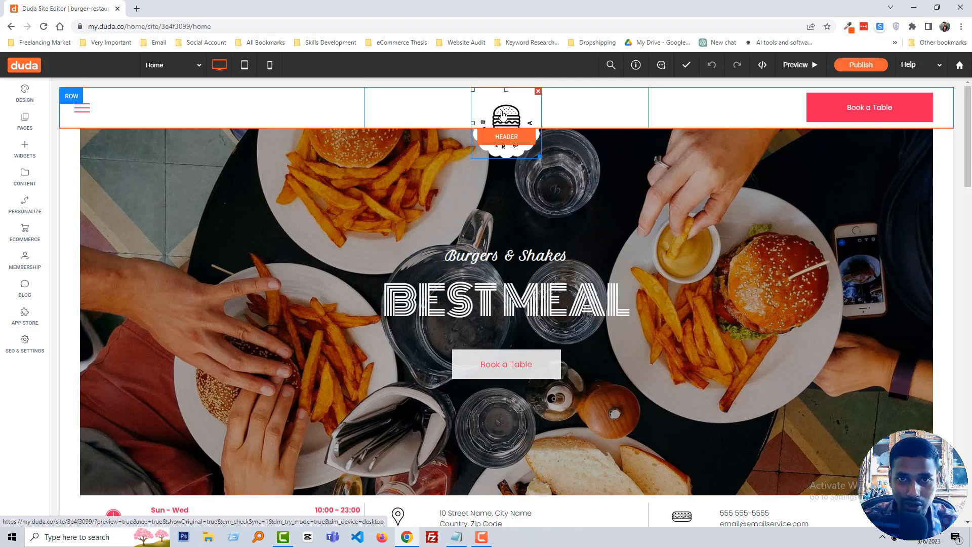
click(506, 117)
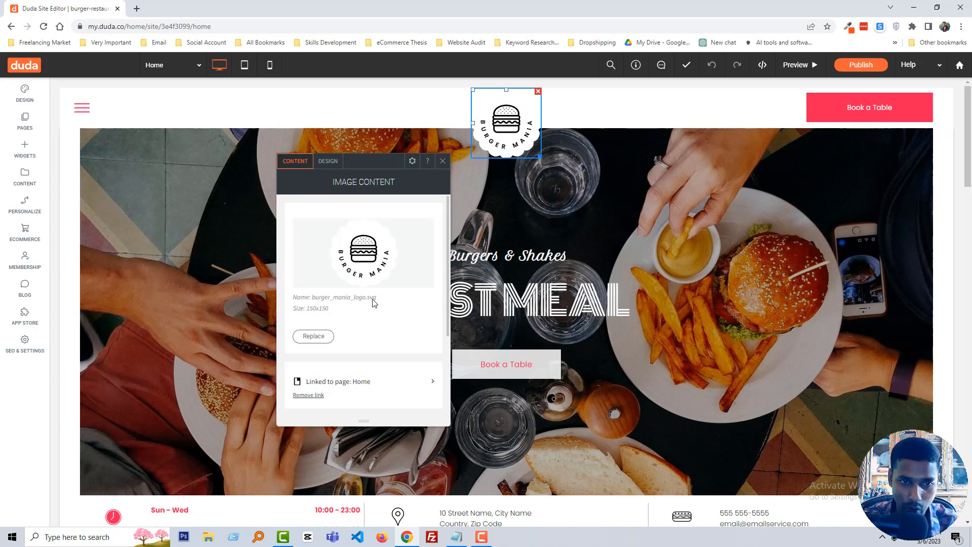
click(313, 336)
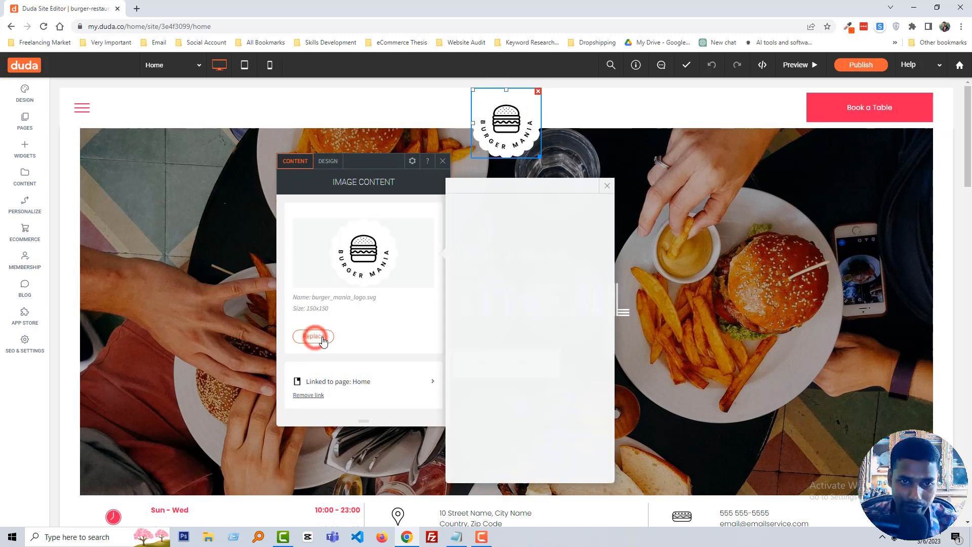
click(313, 336)
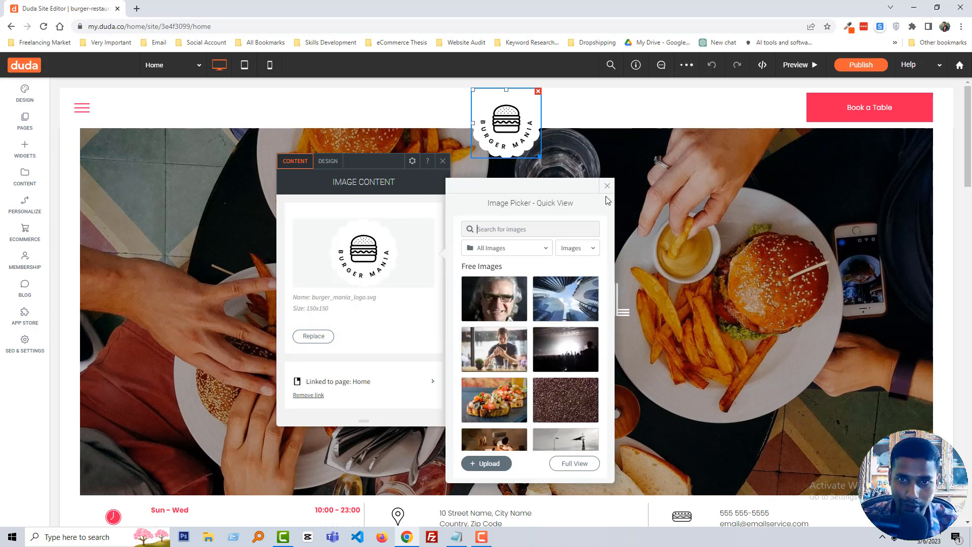
click(606, 186)
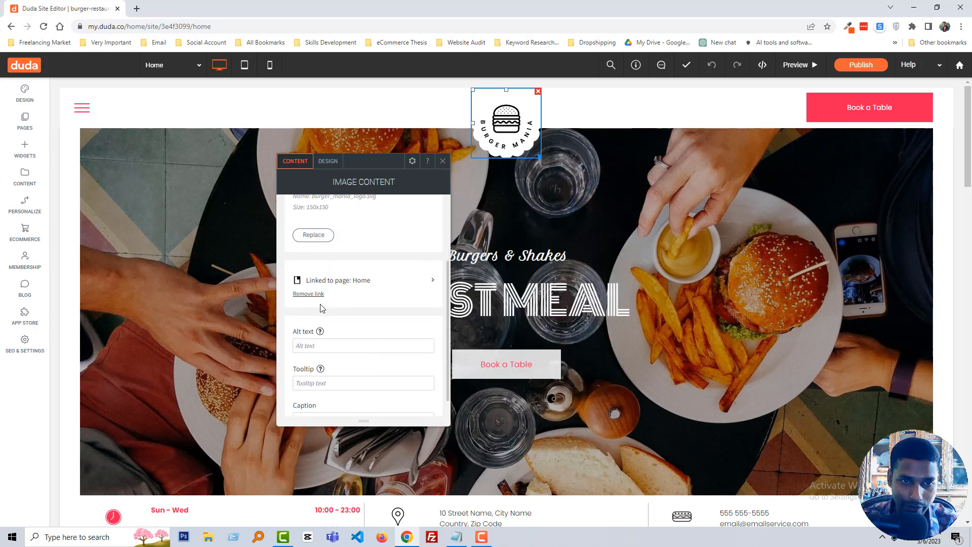
mouse_move(340, 294)
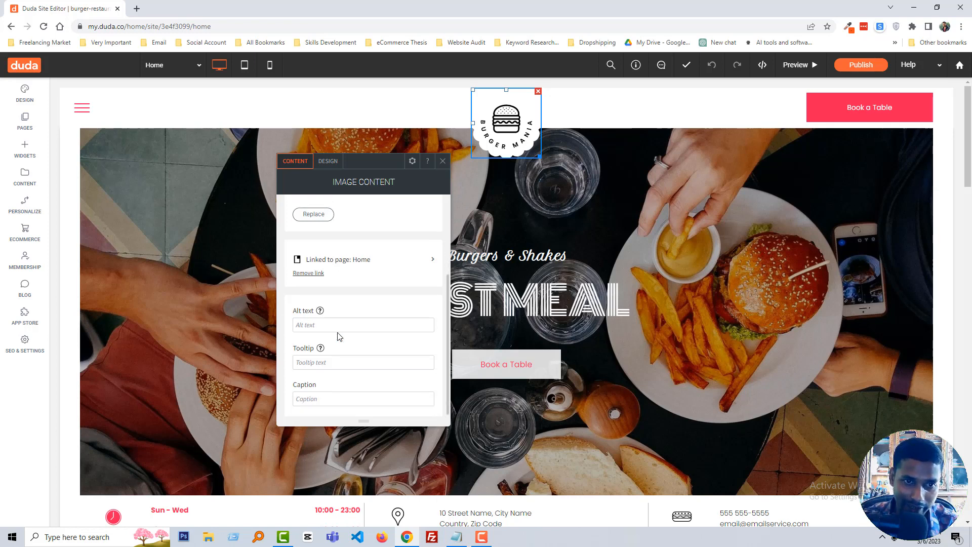
mouse_move(339, 390)
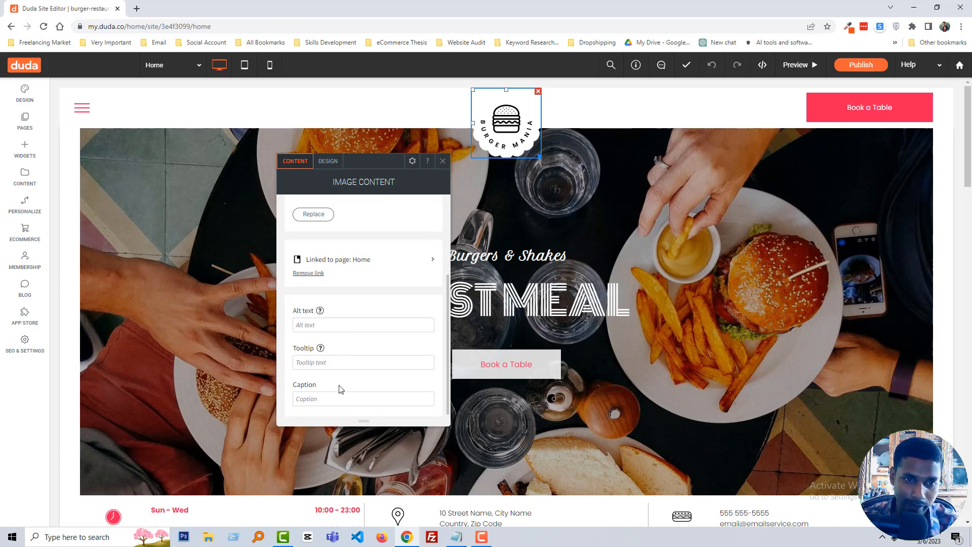
click(443, 161)
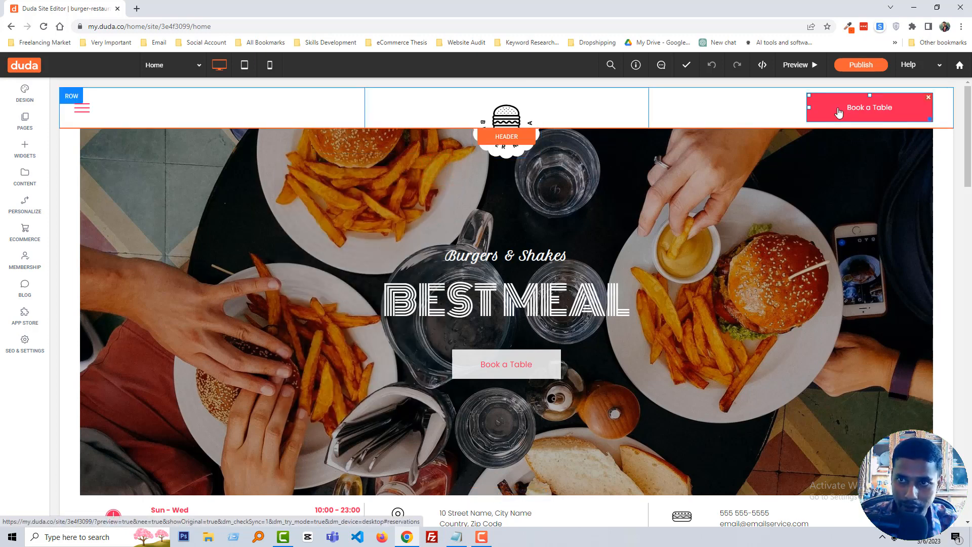
Style the Book a Table button with a black Saved Colors background and font size 18
click(869, 107)
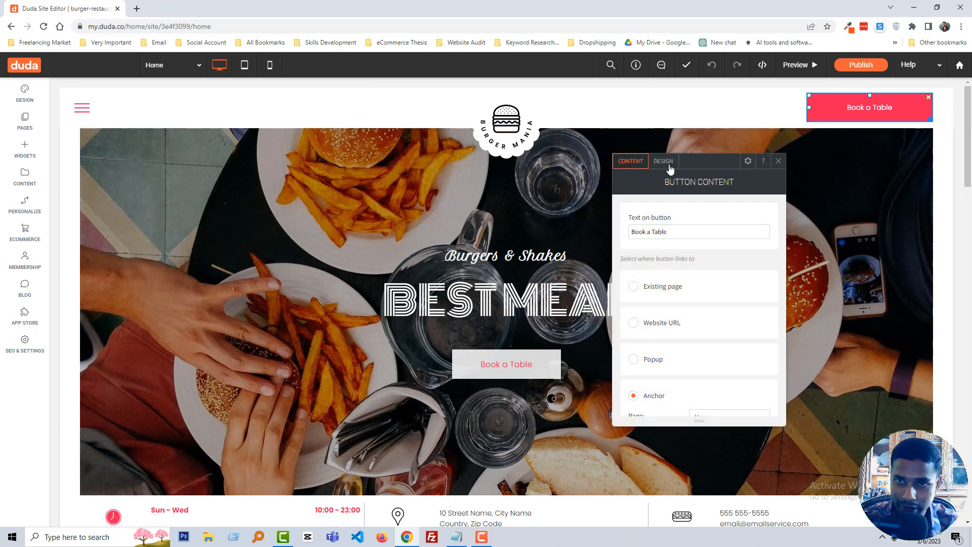
click(662, 161)
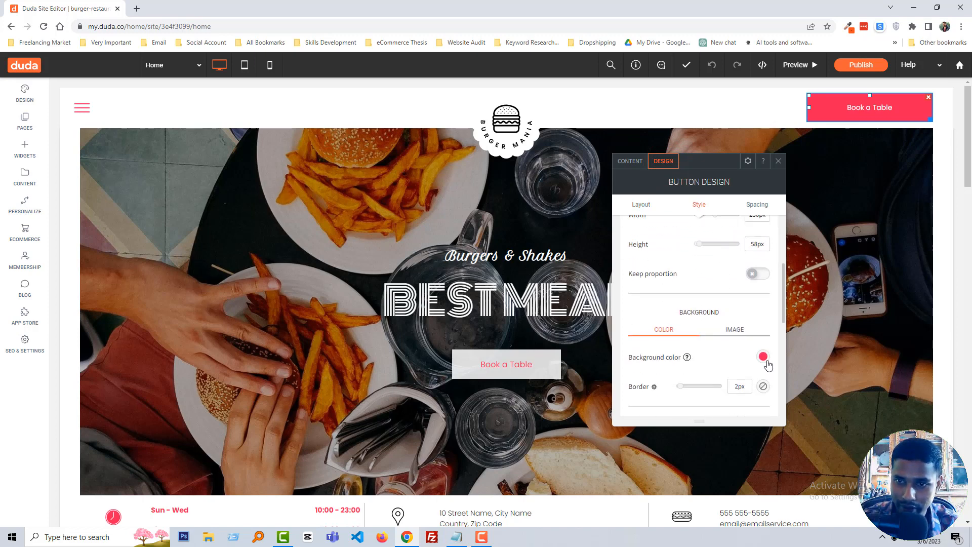
click(762, 356)
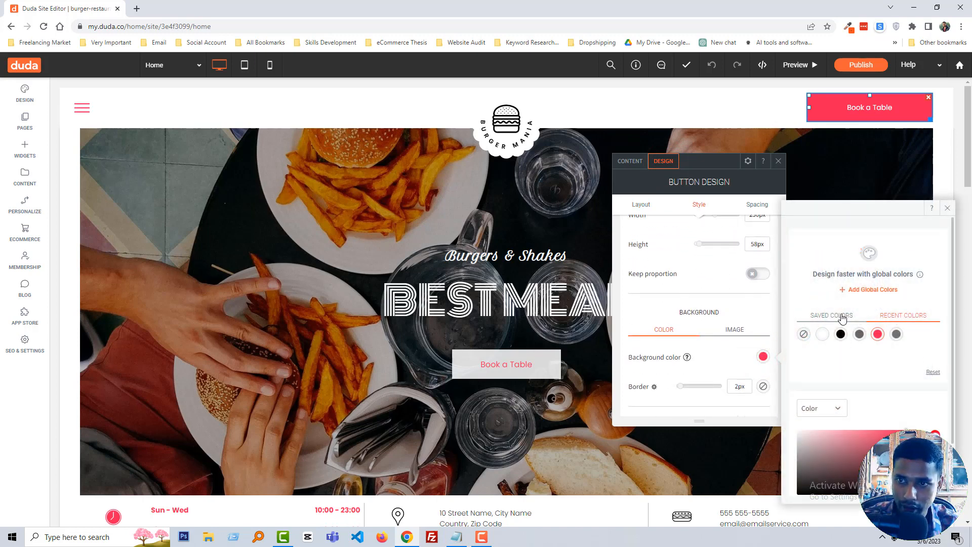
click(839, 333)
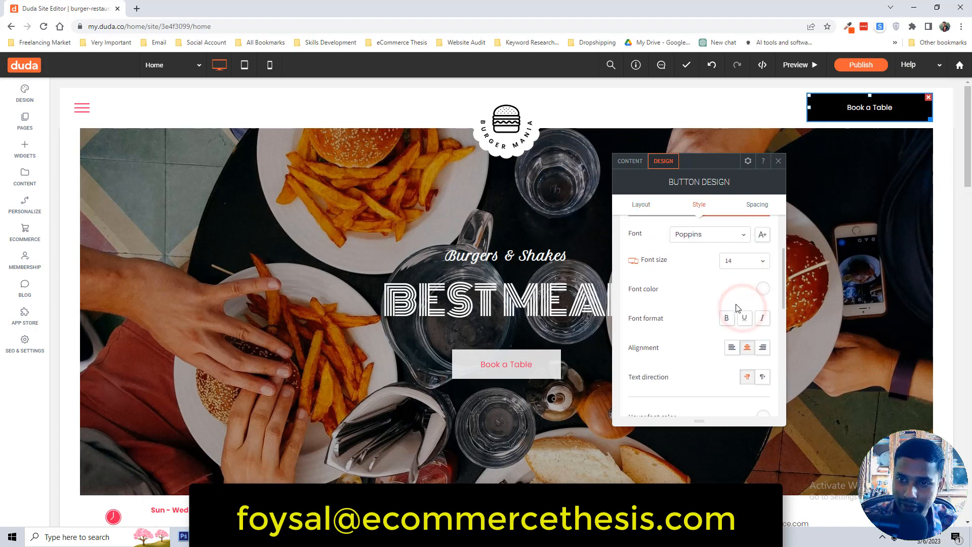
click(742, 260)
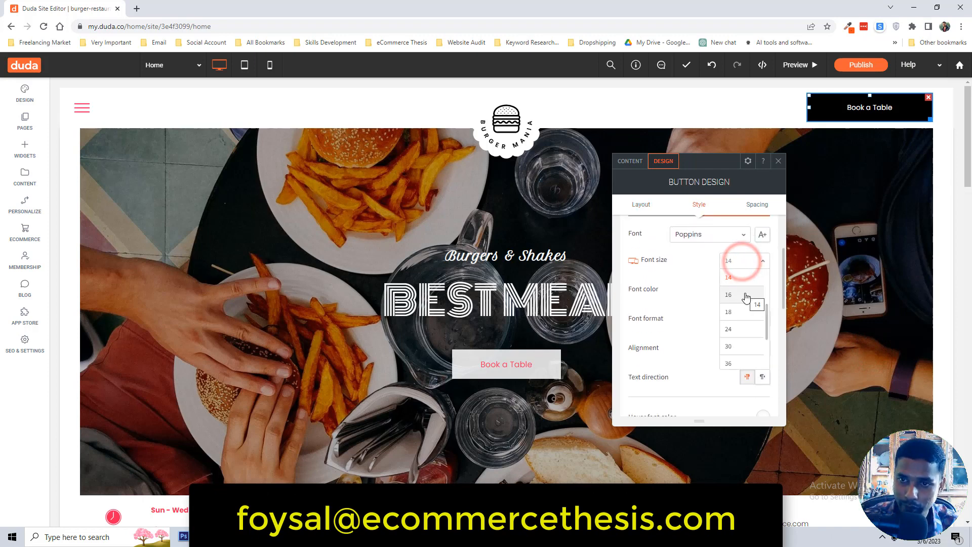
click(728, 311)
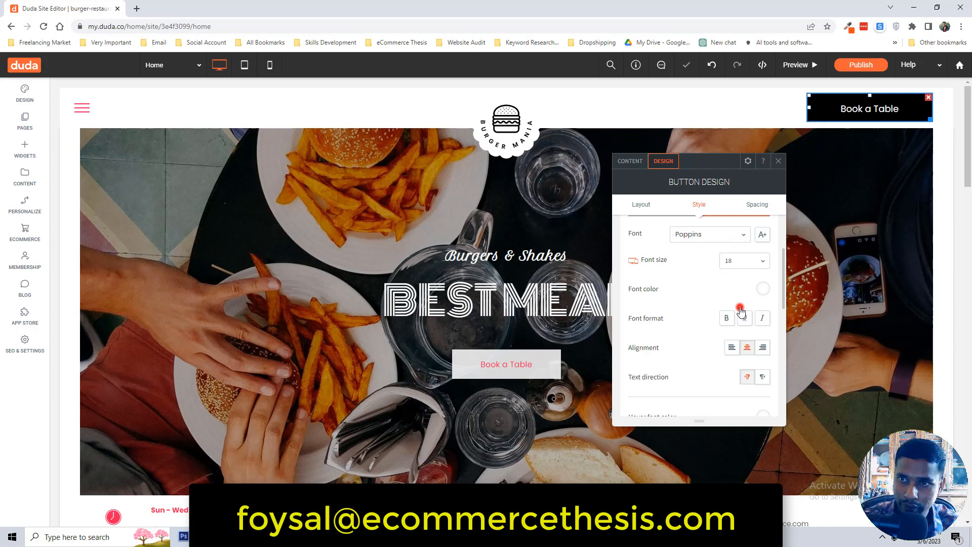
click(743, 317)
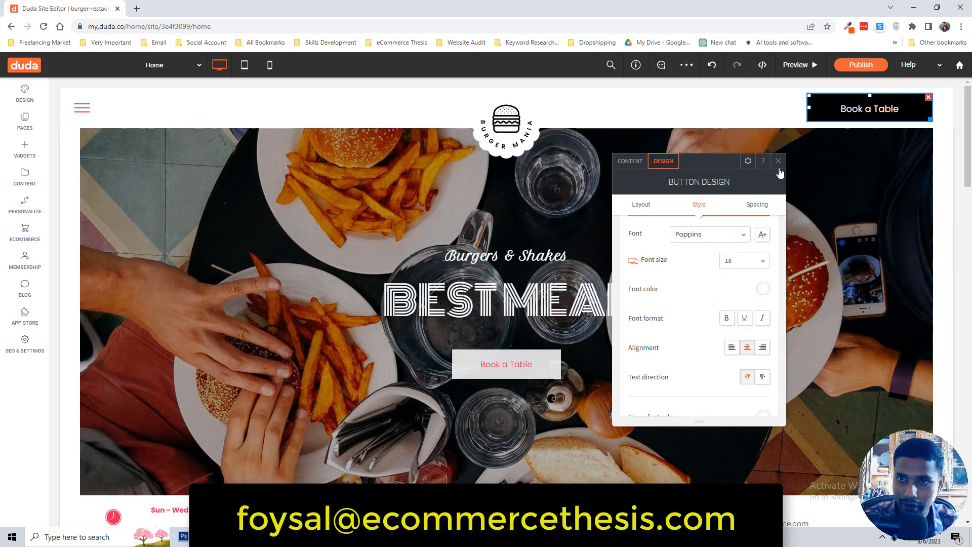
click(778, 161)
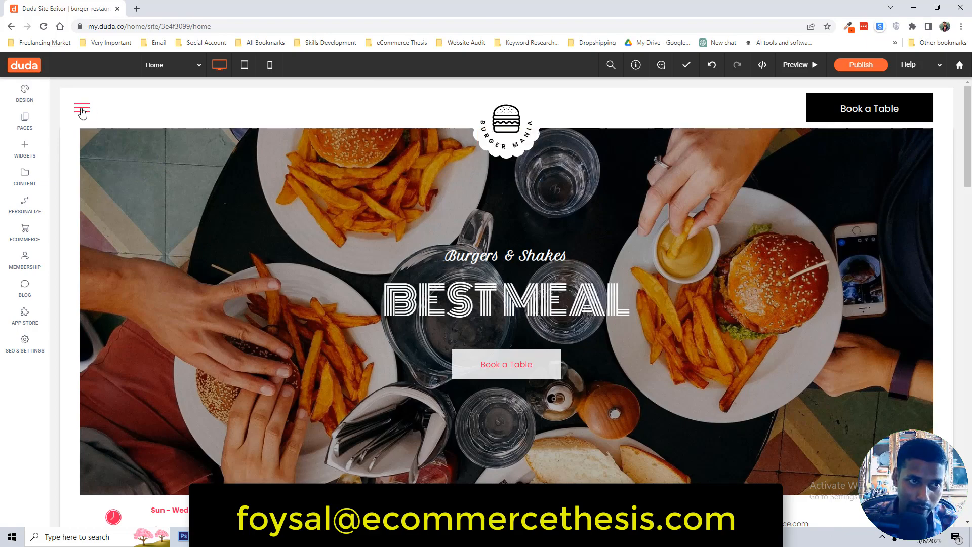
Open the hamburger menu's Menu Design, browsing Spacing, Style and the Layout choices
click(81, 109)
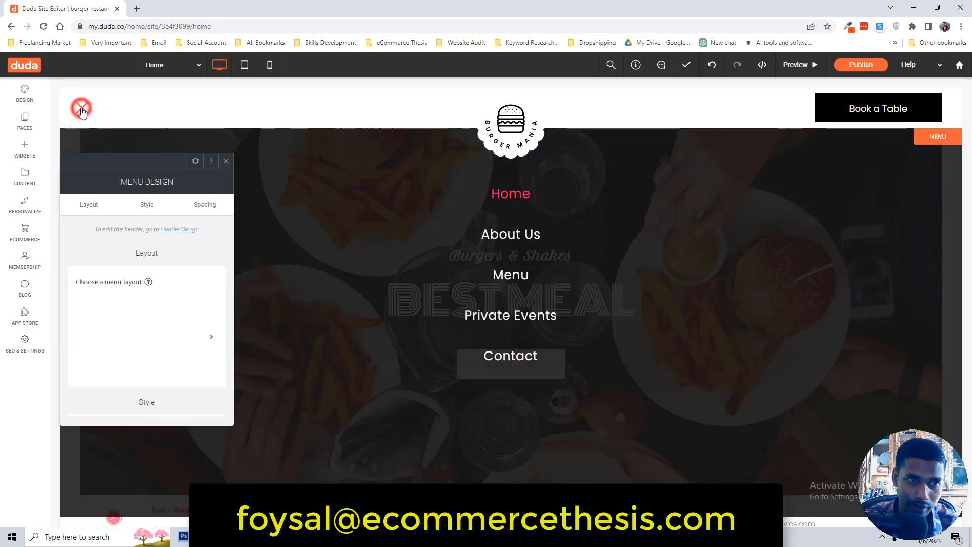
click(81, 108)
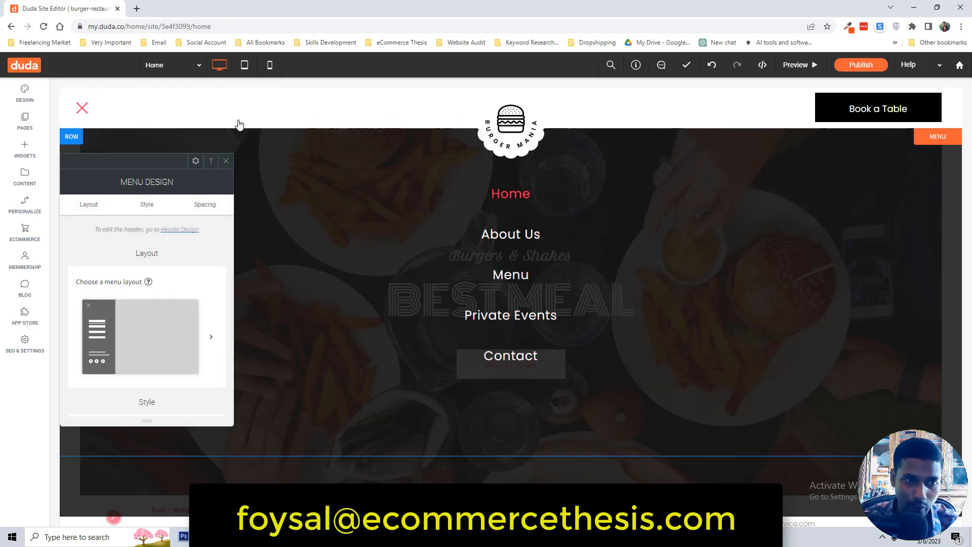
click(510, 273)
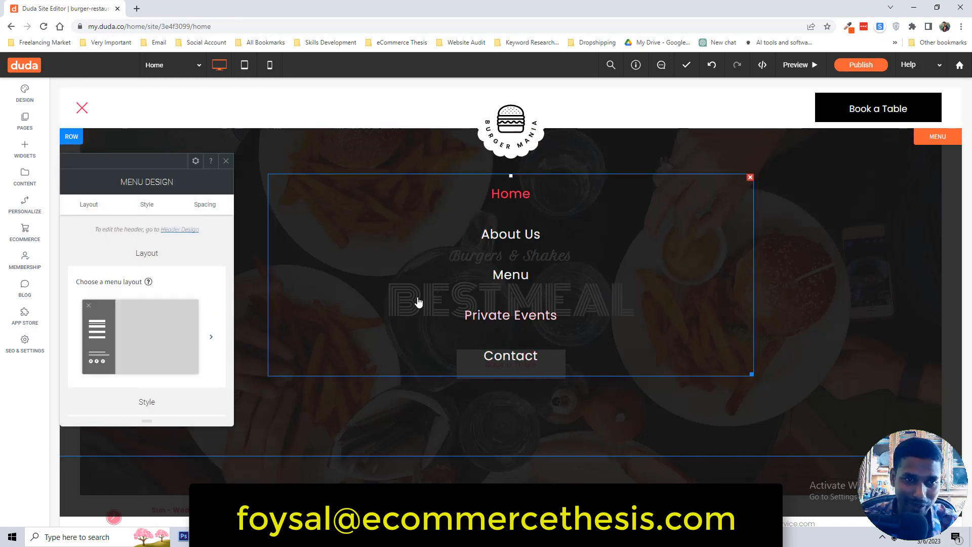
click(205, 204)
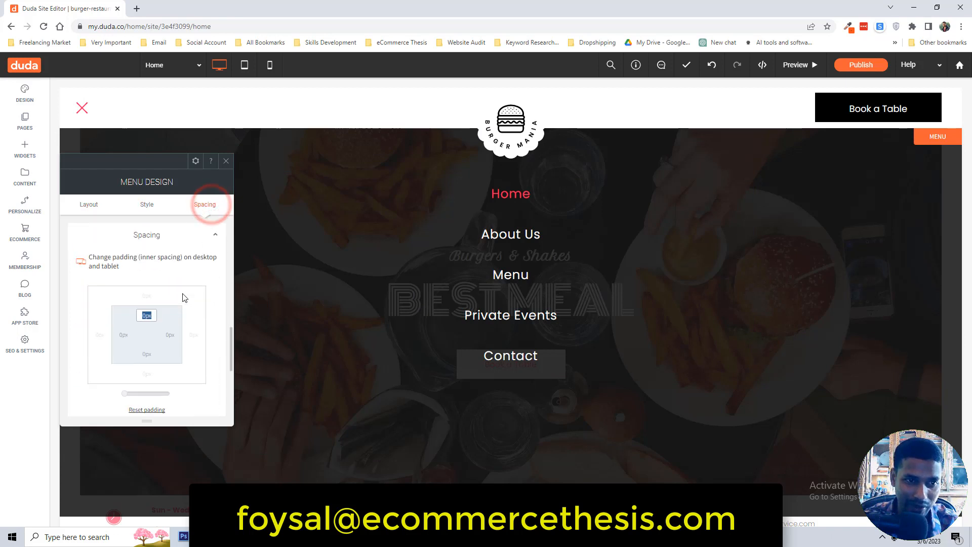
click(147, 204)
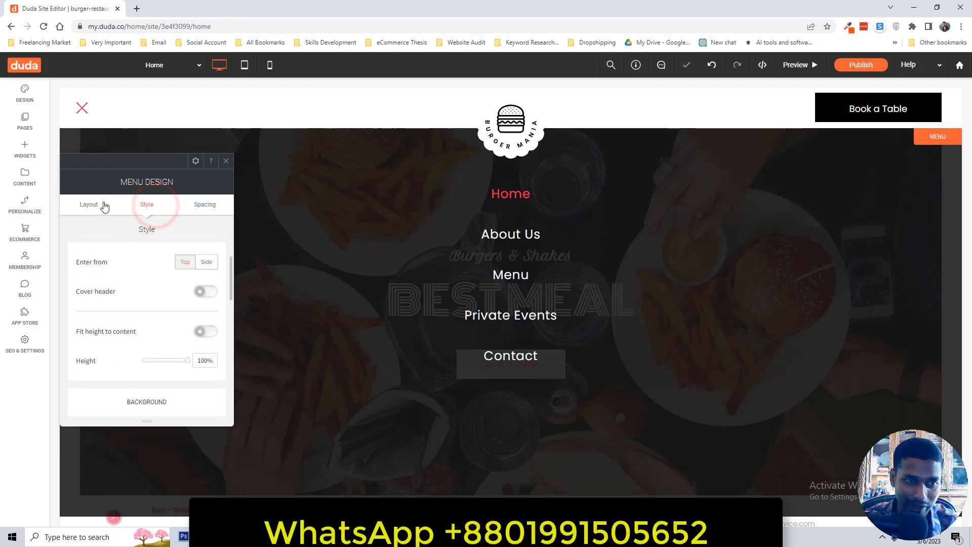
click(88, 204)
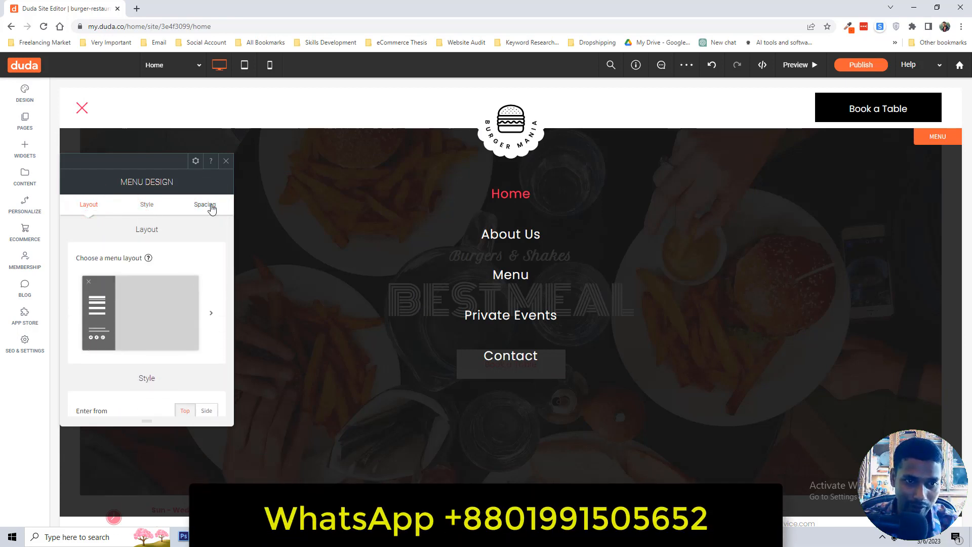
click(211, 312)
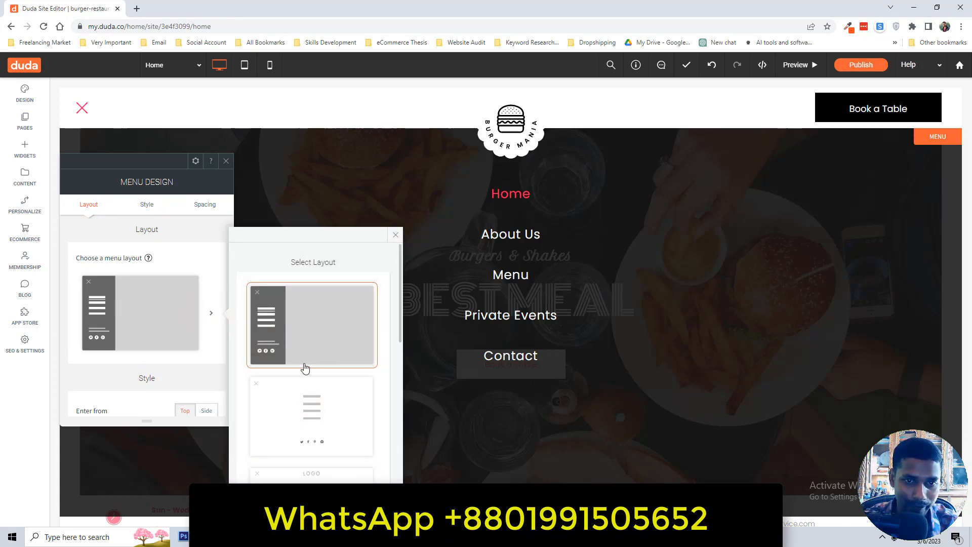
scroll(down, 3)
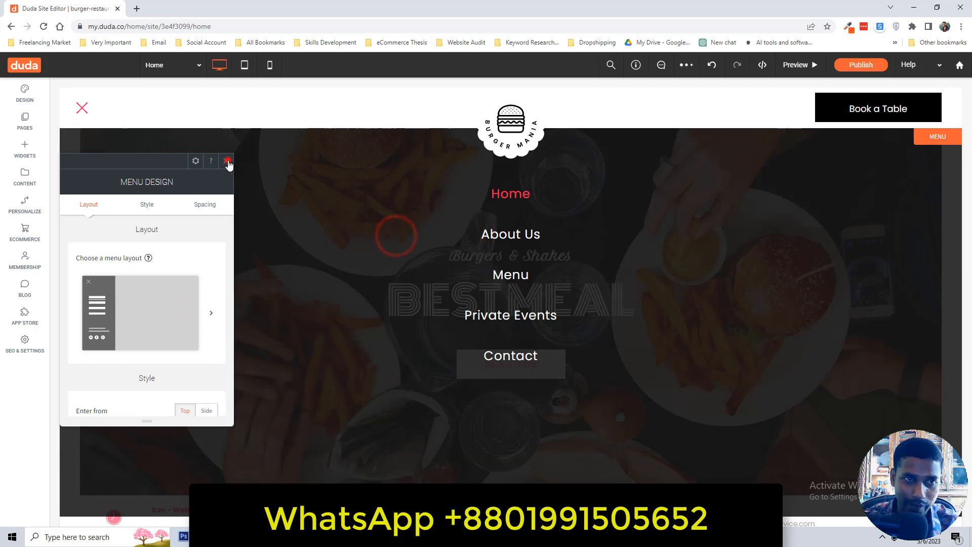
Close Menu Design and review the hero row's Style, Animation and Spacing settings unchanged
click(227, 161)
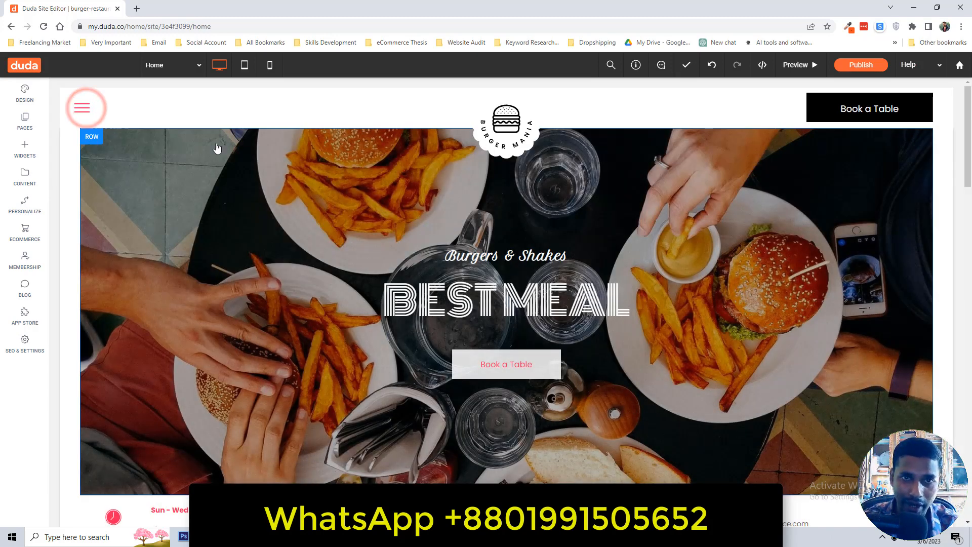
mouse_move(127, 153)
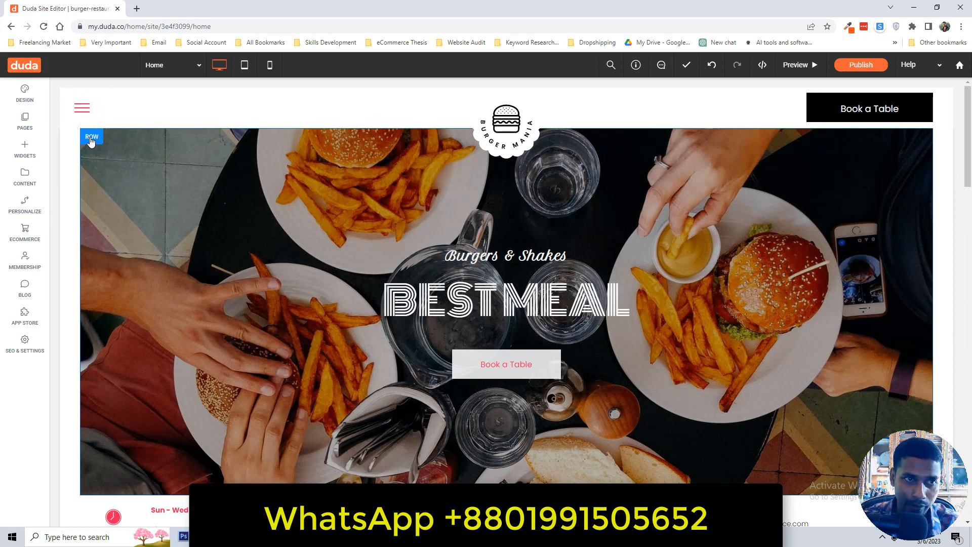
click(92, 137)
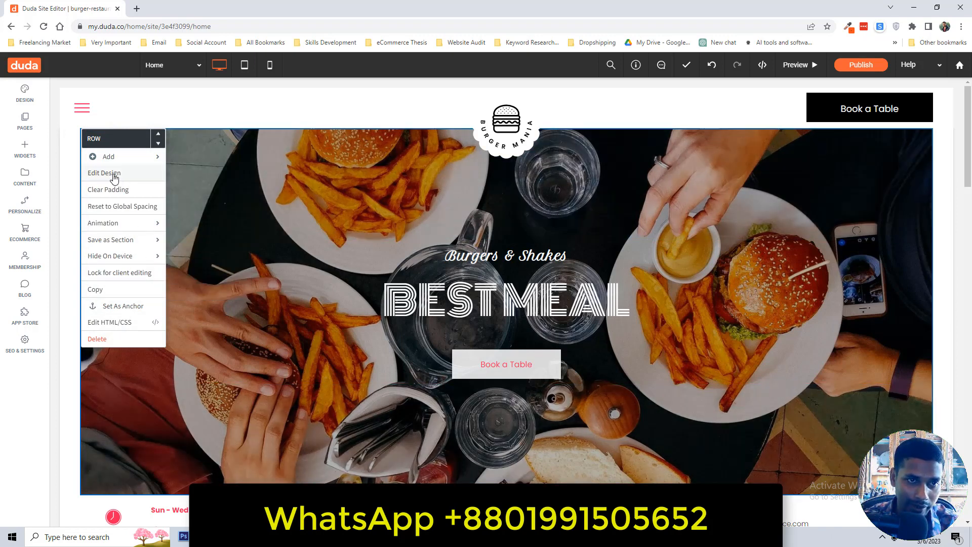
click(104, 173)
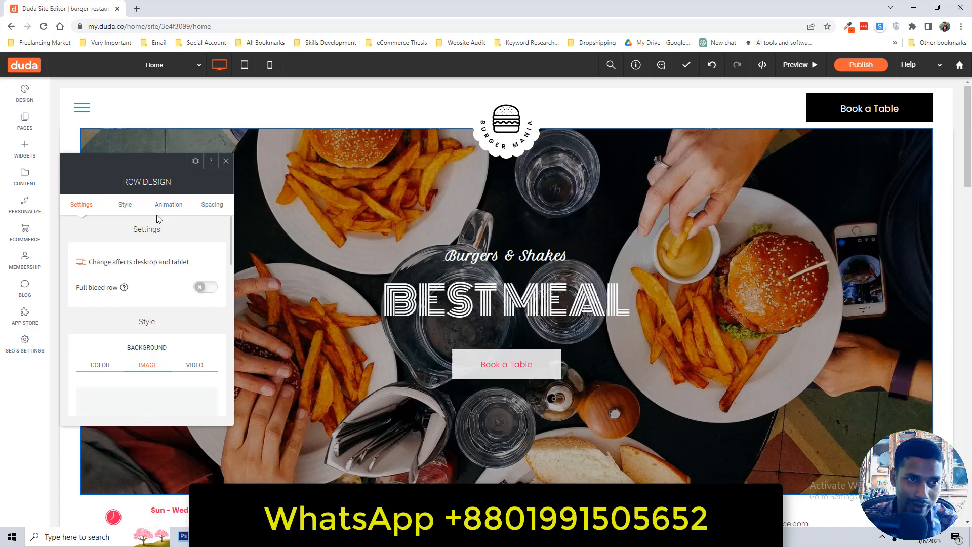
click(124, 204)
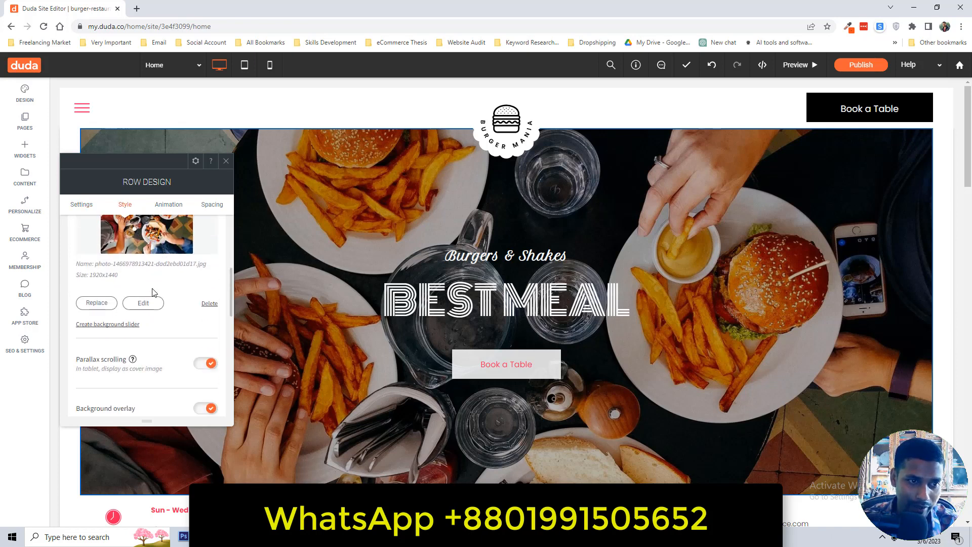
click(196, 263)
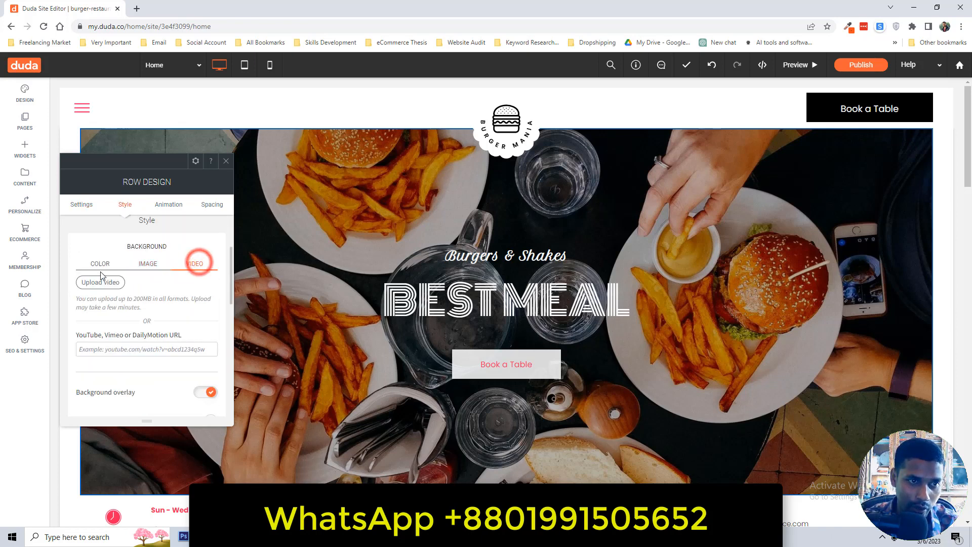
click(99, 263)
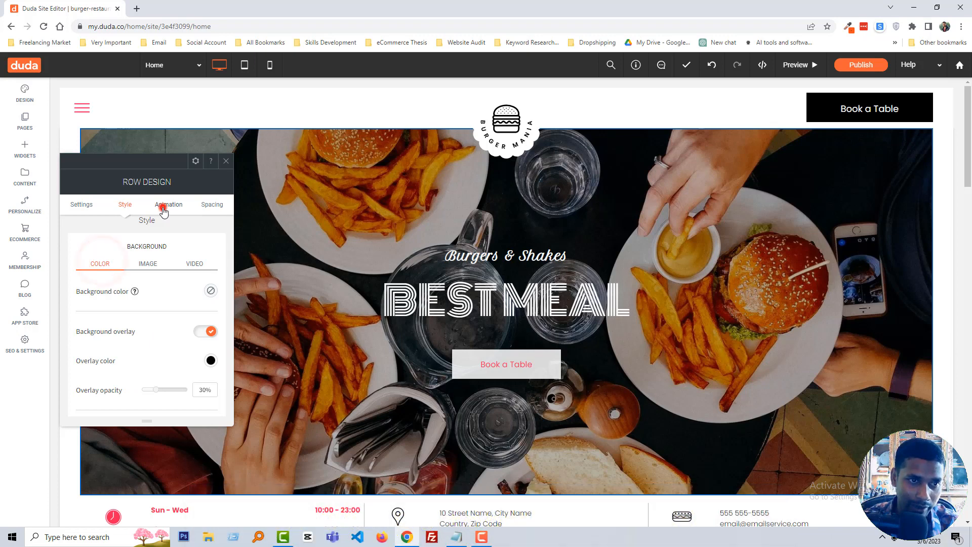
click(168, 204)
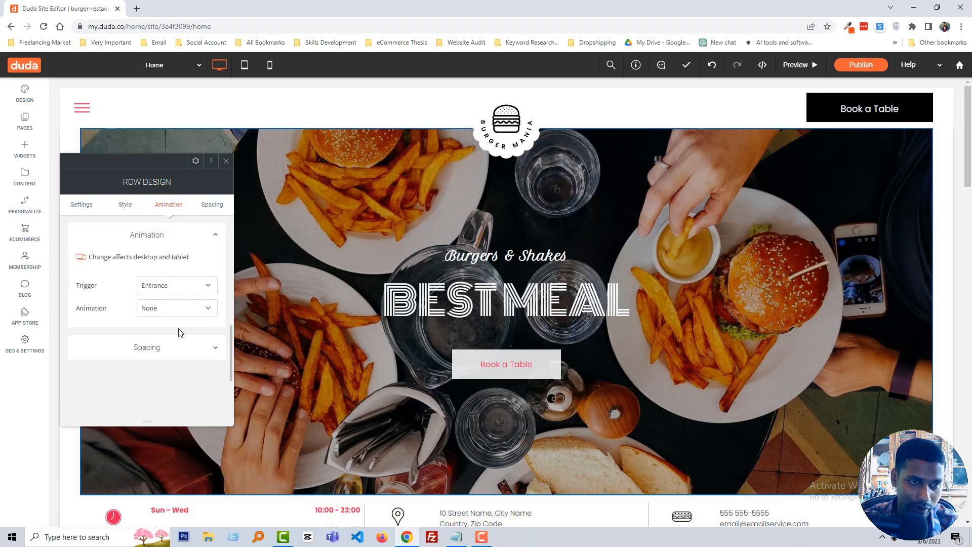
click(212, 204)
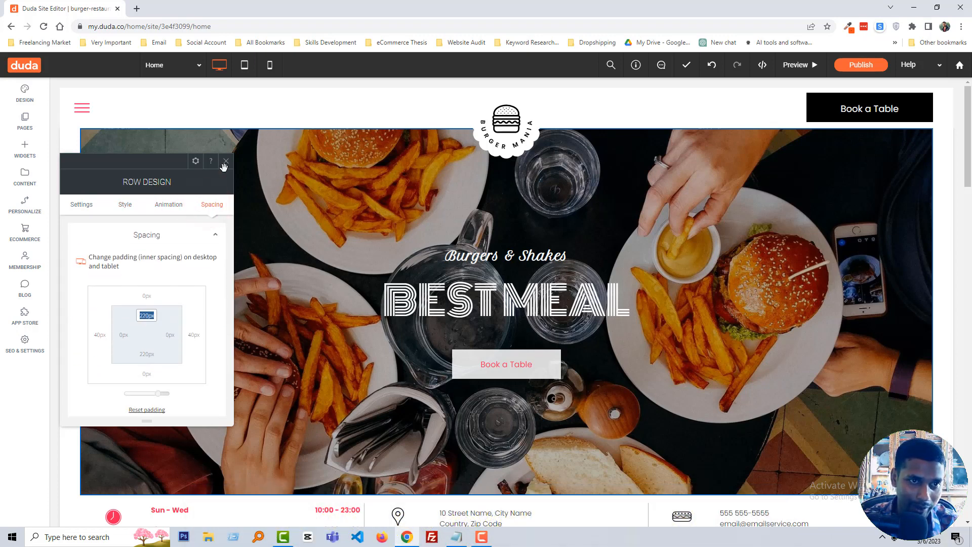
click(224, 161)
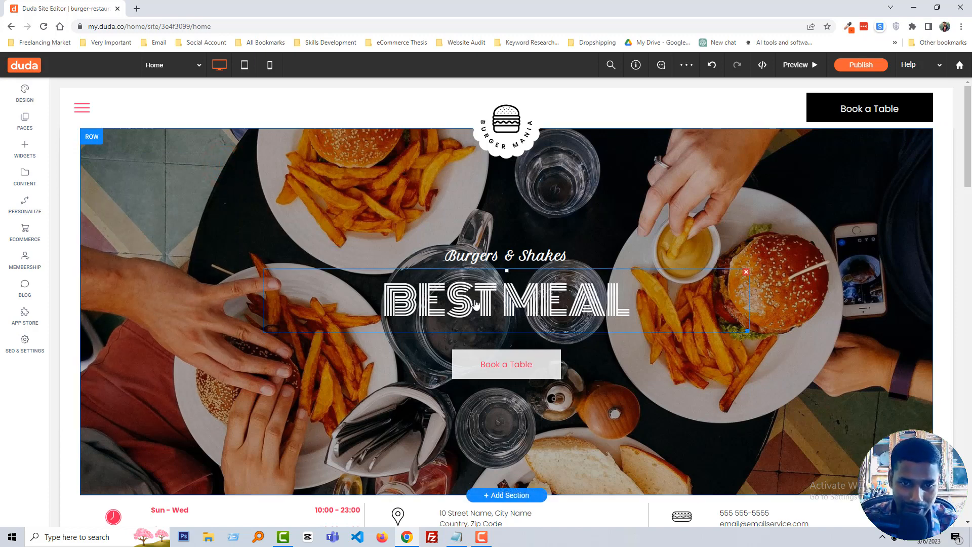
Select the BEST MEAL heading text and switch its font from Monoton to Abril Fatface
double_click(500, 299)
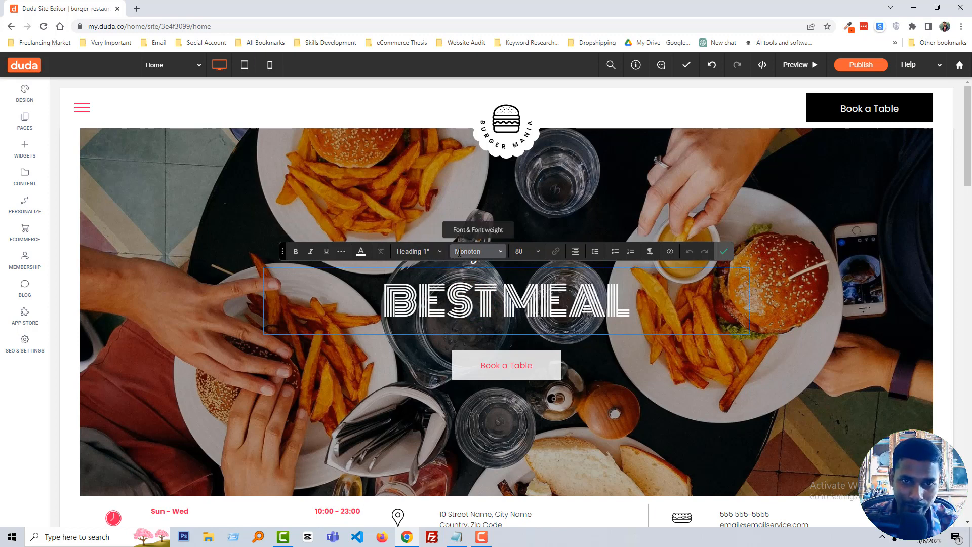
click(474, 251)
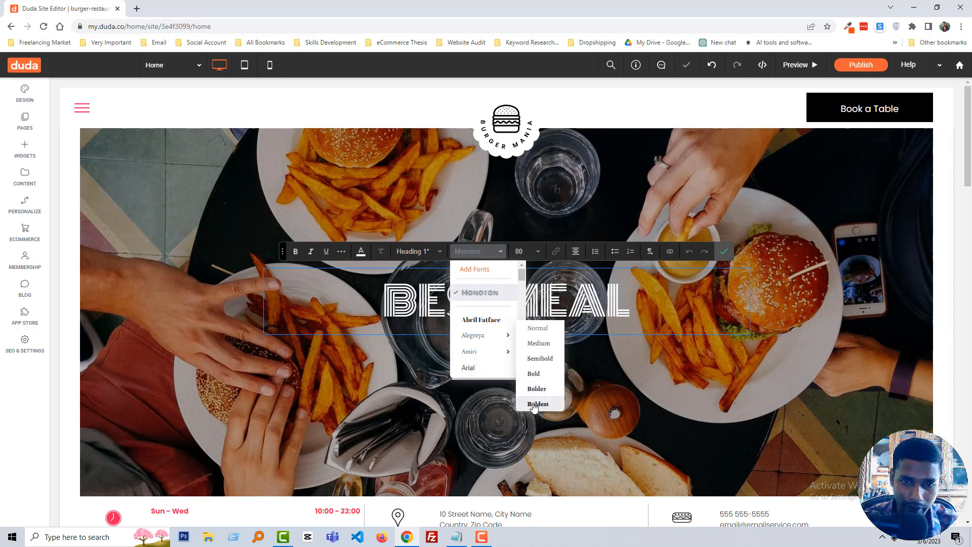
click(473, 334)
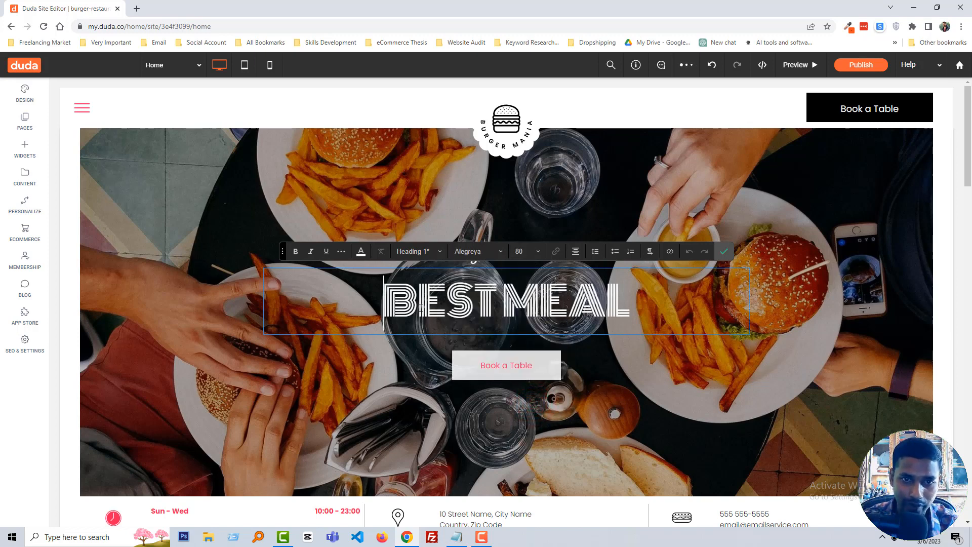
click(474, 251)
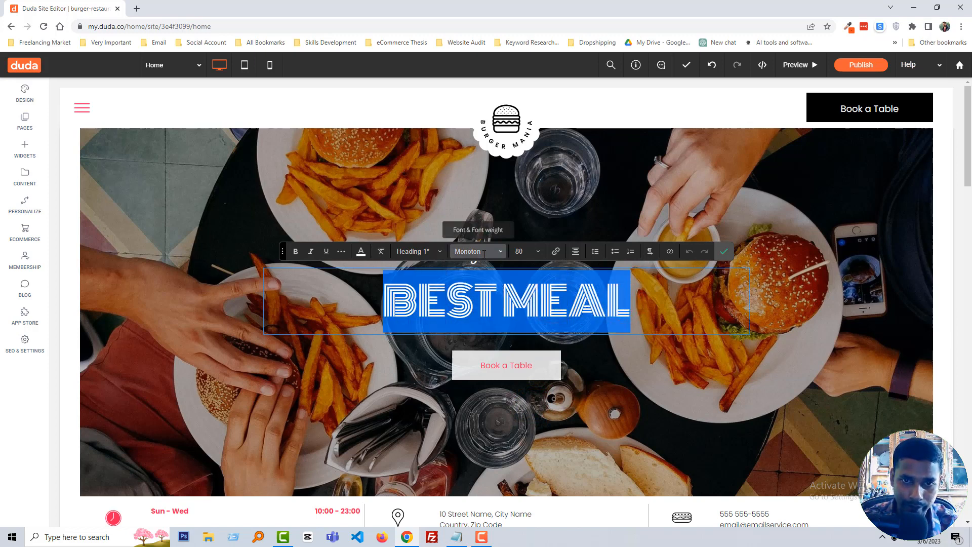
click(475, 251)
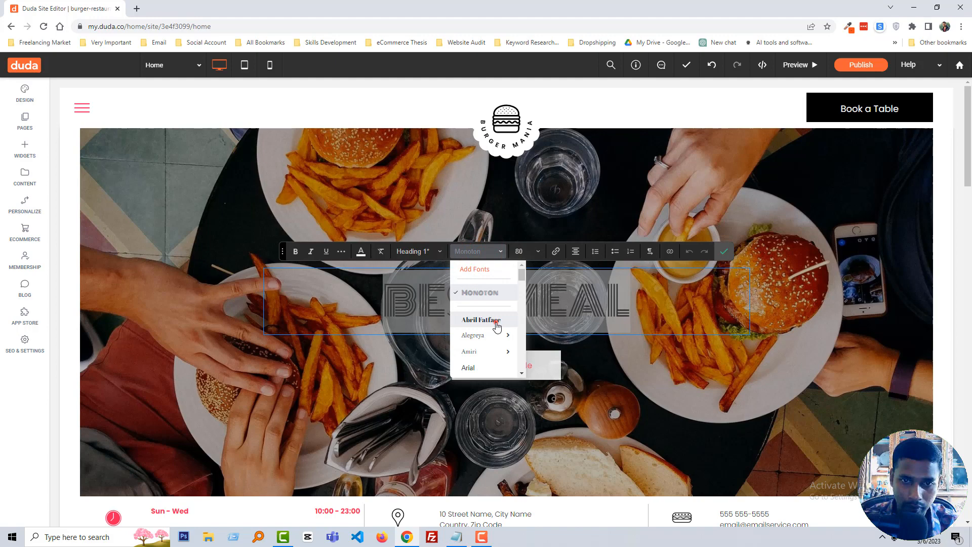
click(483, 321)
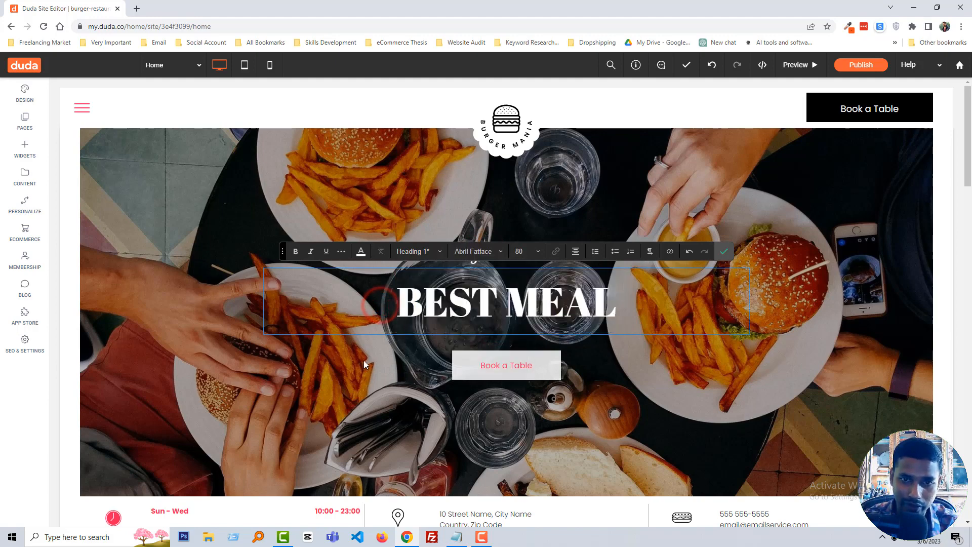
scroll(down, 3)
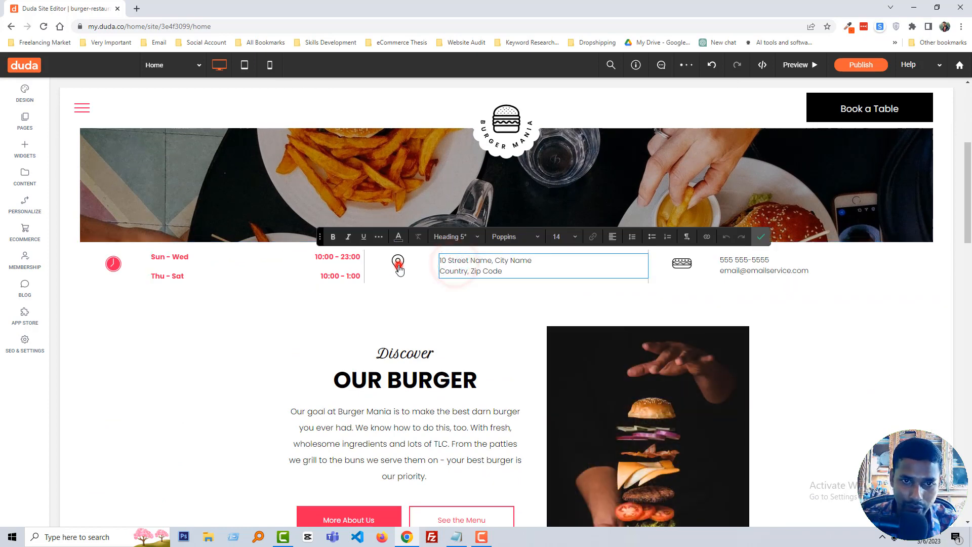
click(397, 266)
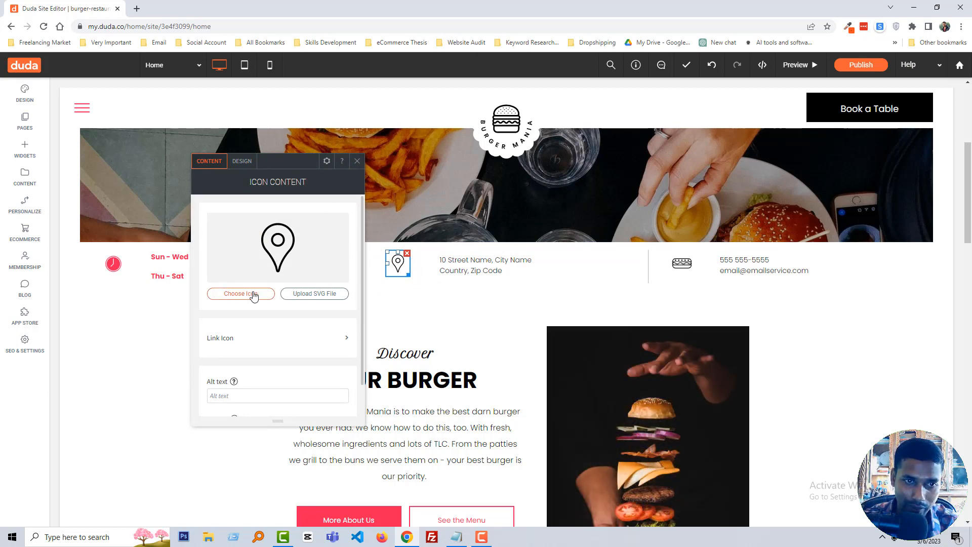
click(240, 293)
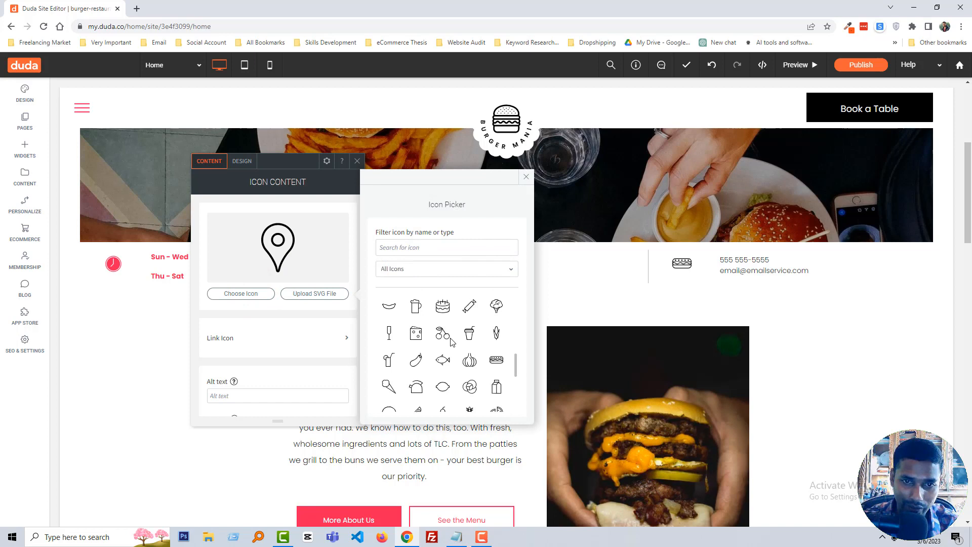
scroll(down, 3)
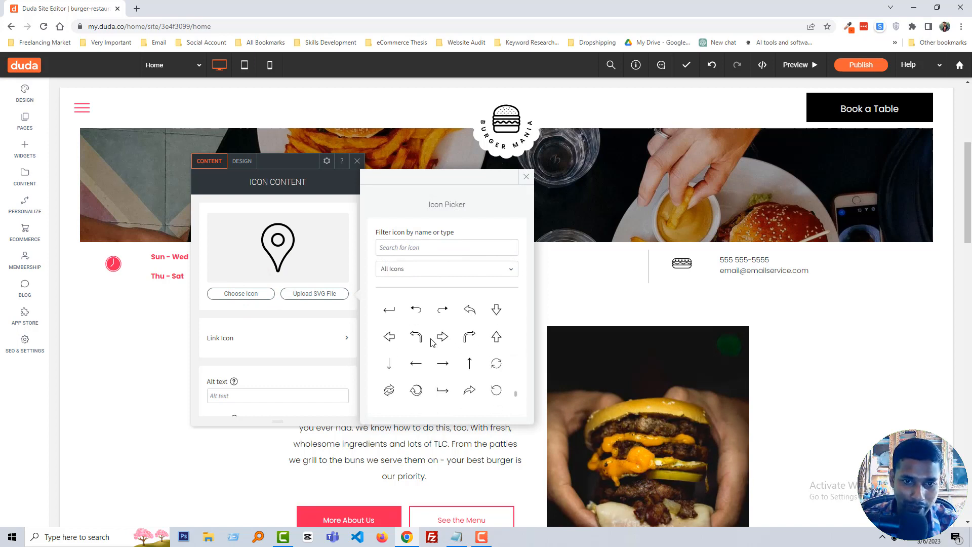
click(525, 177)
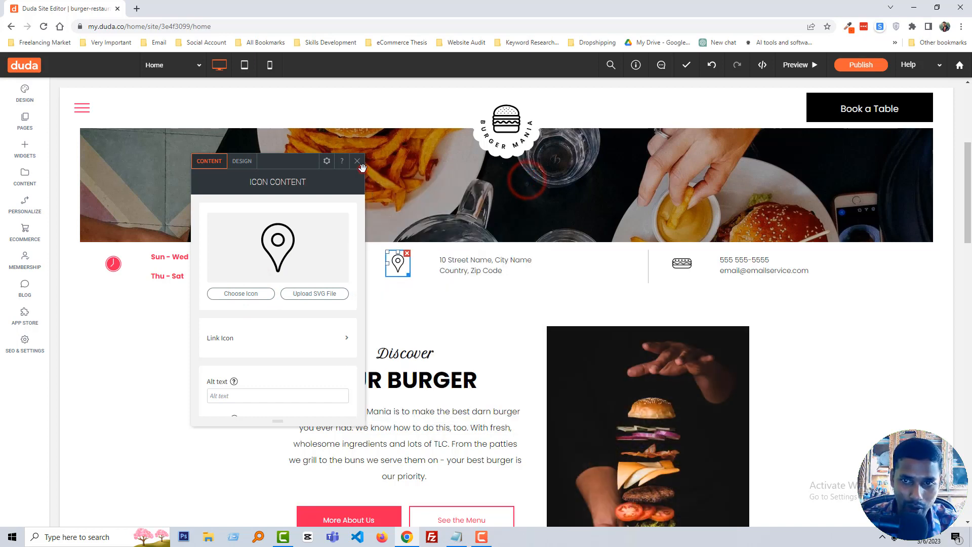
click(357, 161)
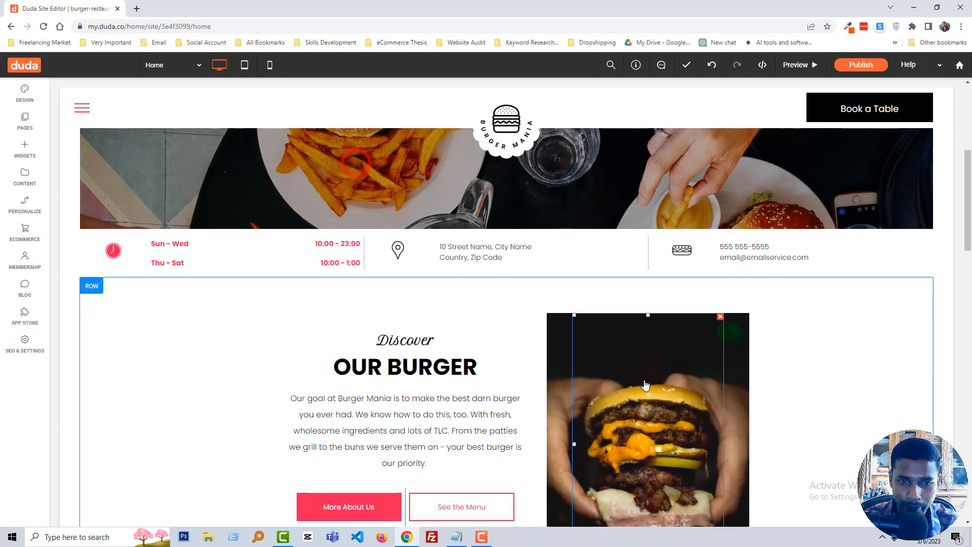
scroll(down, 3)
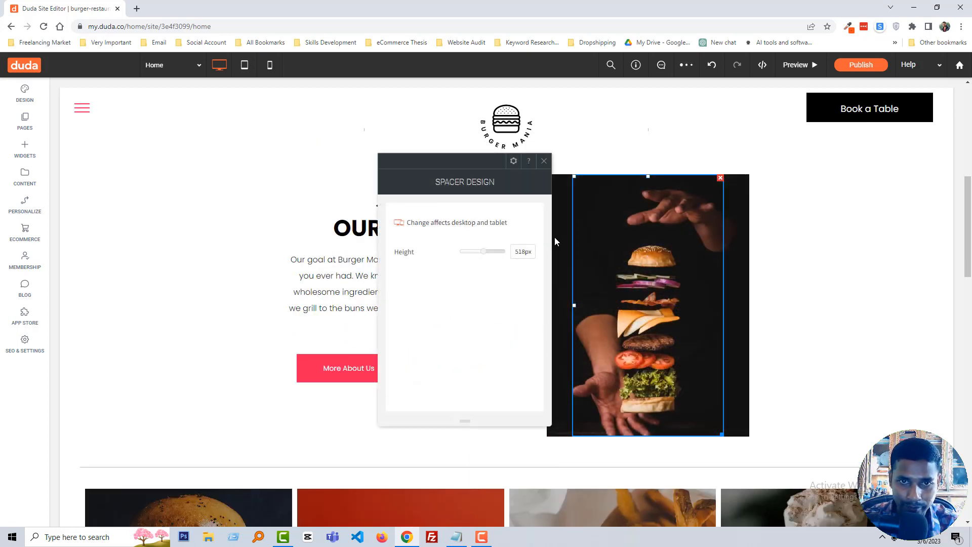
click(544, 160)
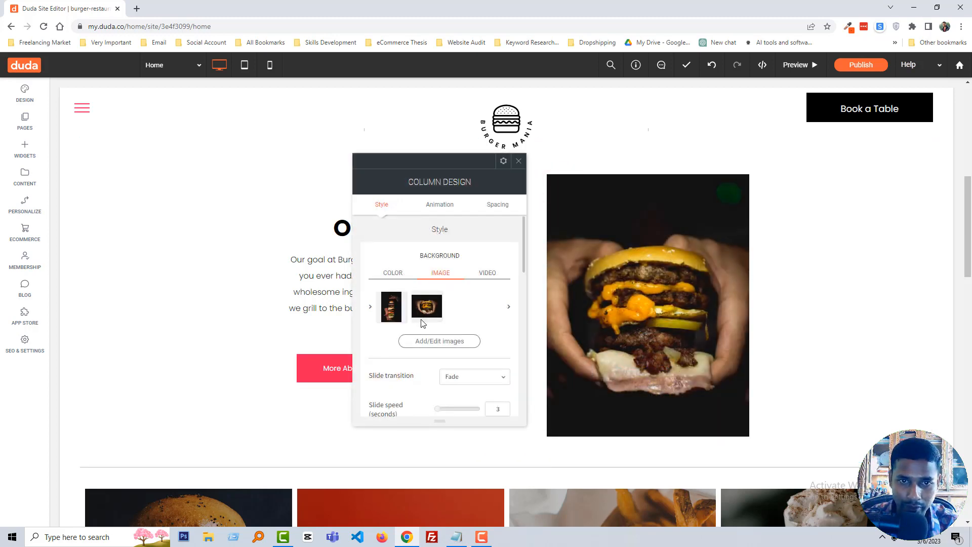
click(426, 305)
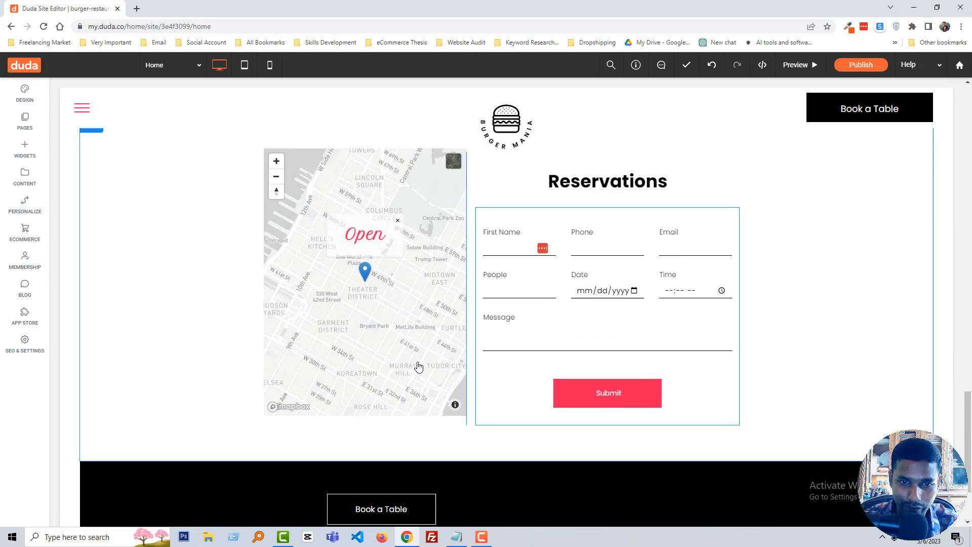
scroll(down, 3)
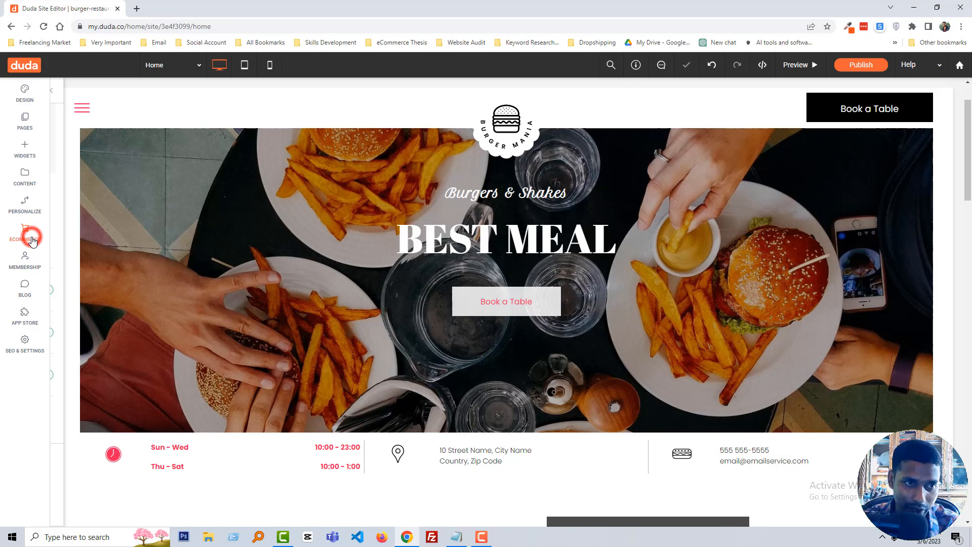
click(25, 236)
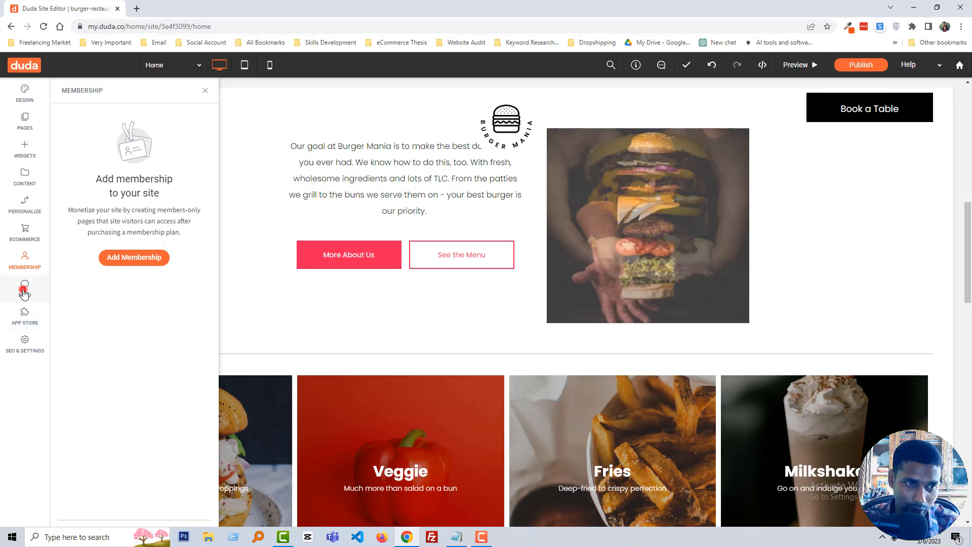
click(204, 90)
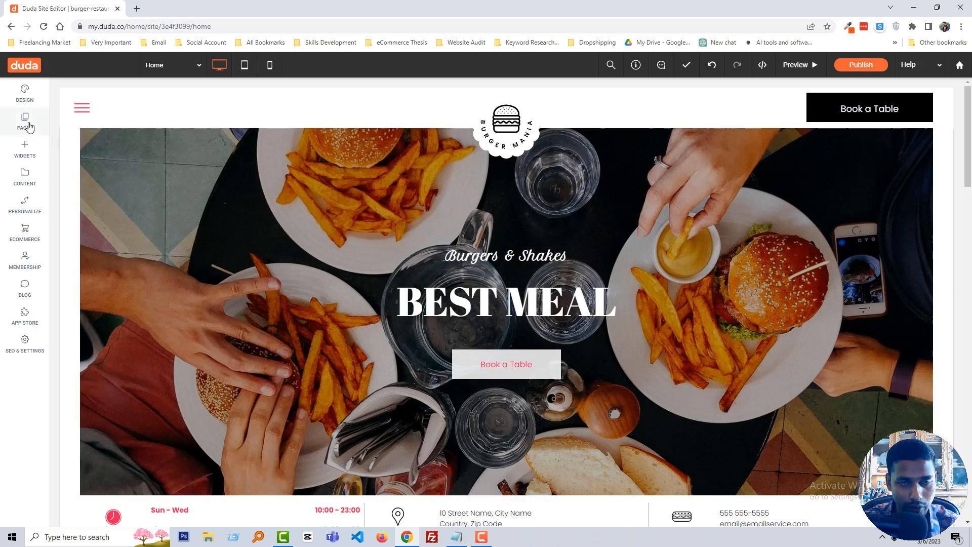
Go through Pages to About Us, then Contact, select the CONTACT US heading, and open Global Design
click(25, 121)
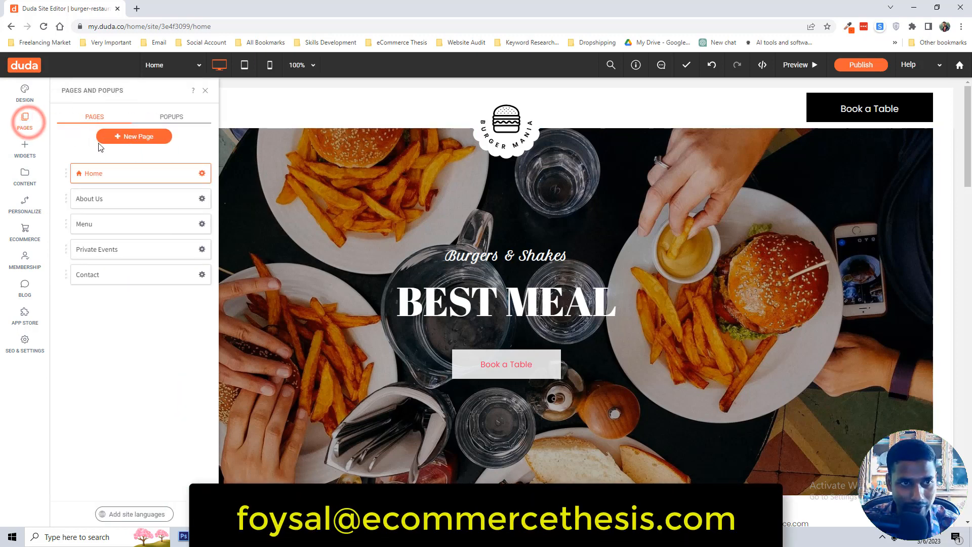
mouse_move(128, 203)
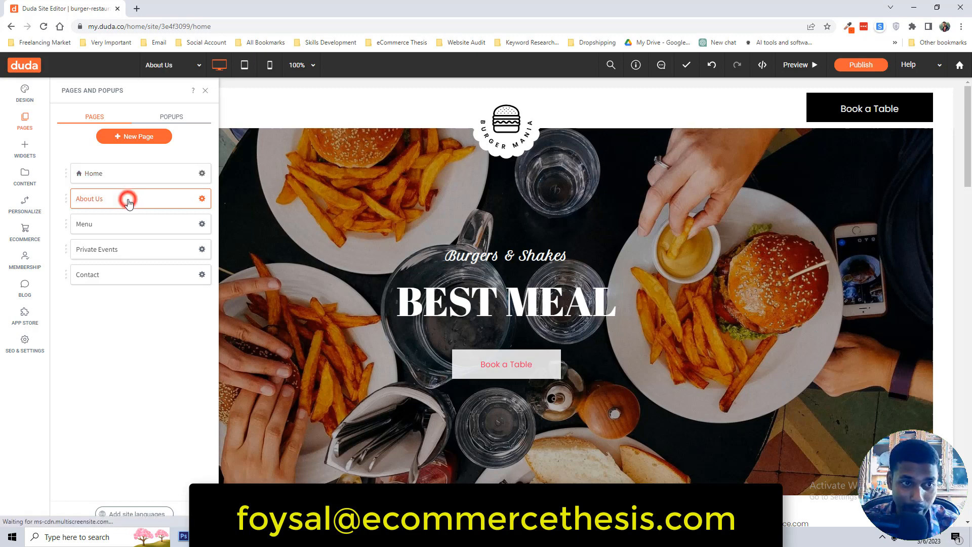
click(90, 199)
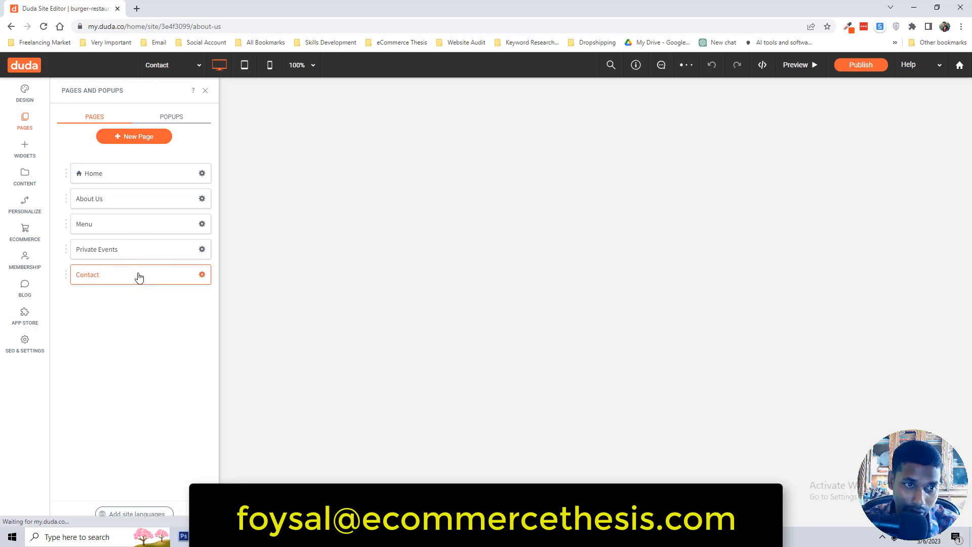
click(86, 274)
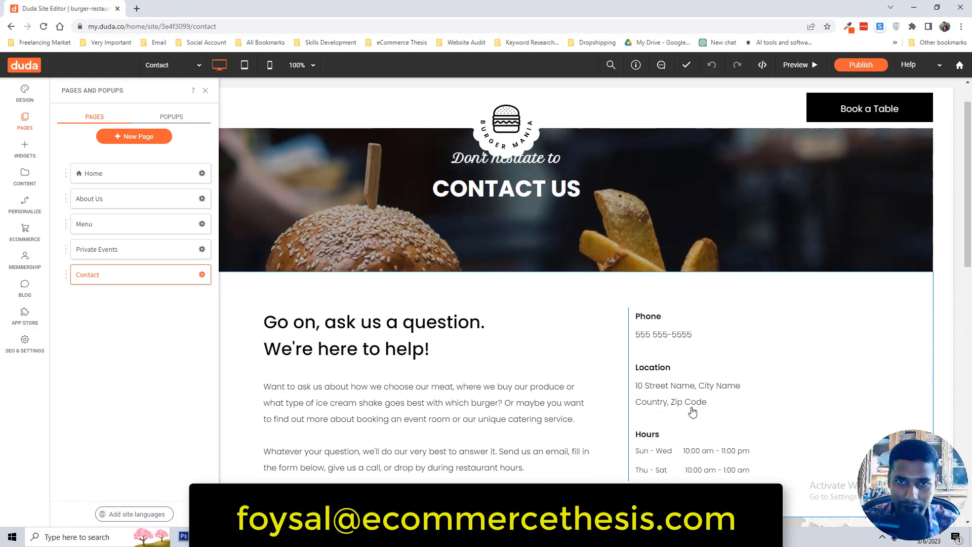
scroll(down, 3)
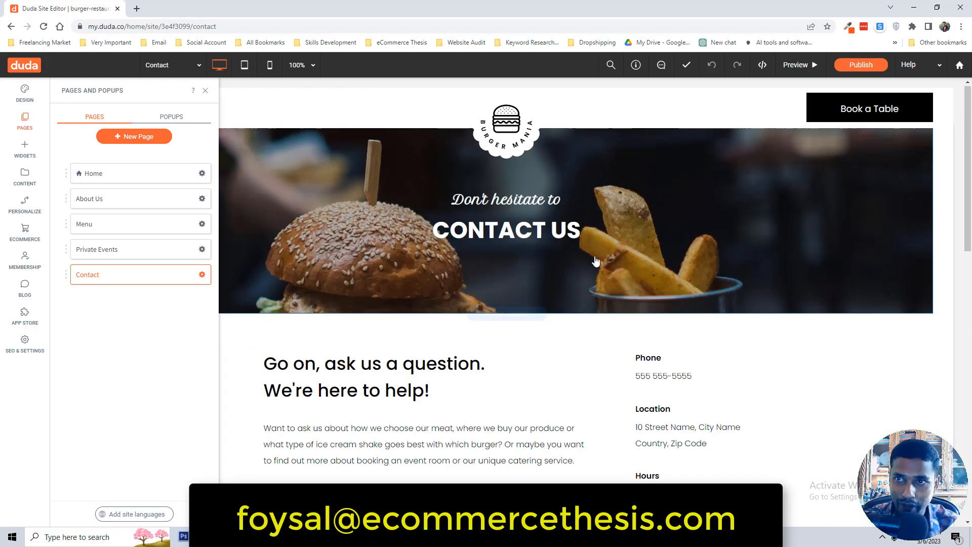
click(505, 233)
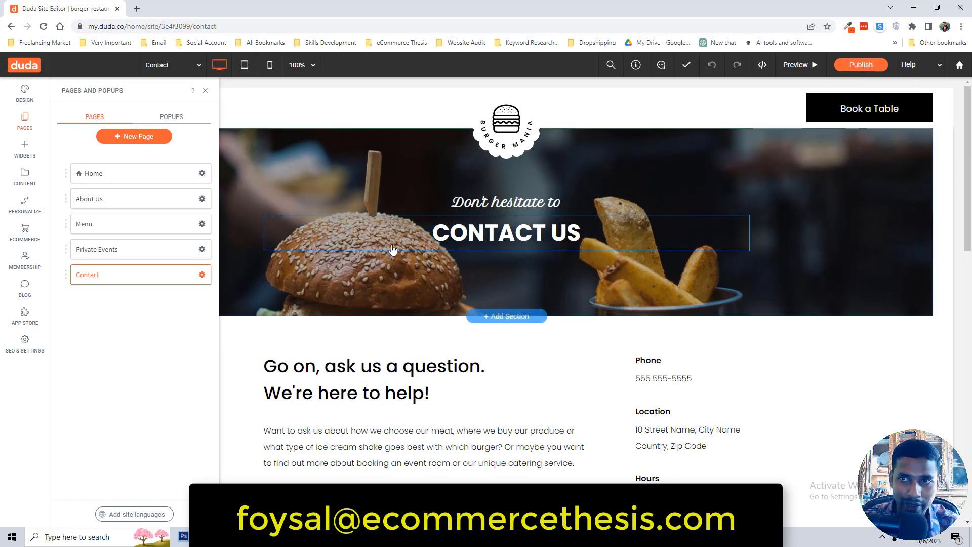
click(24, 94)
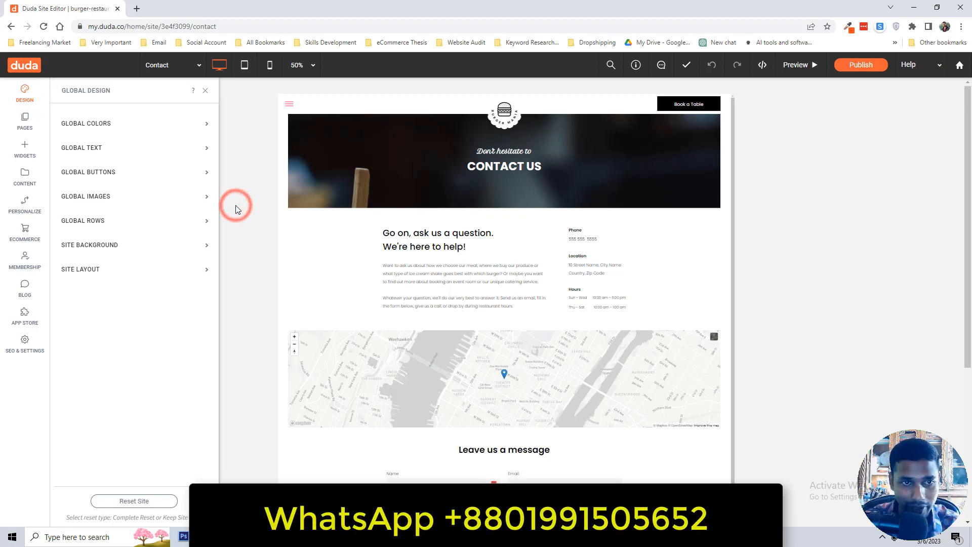
Close the Global Design panel so the Contact page shows full-width
click(204, 90)
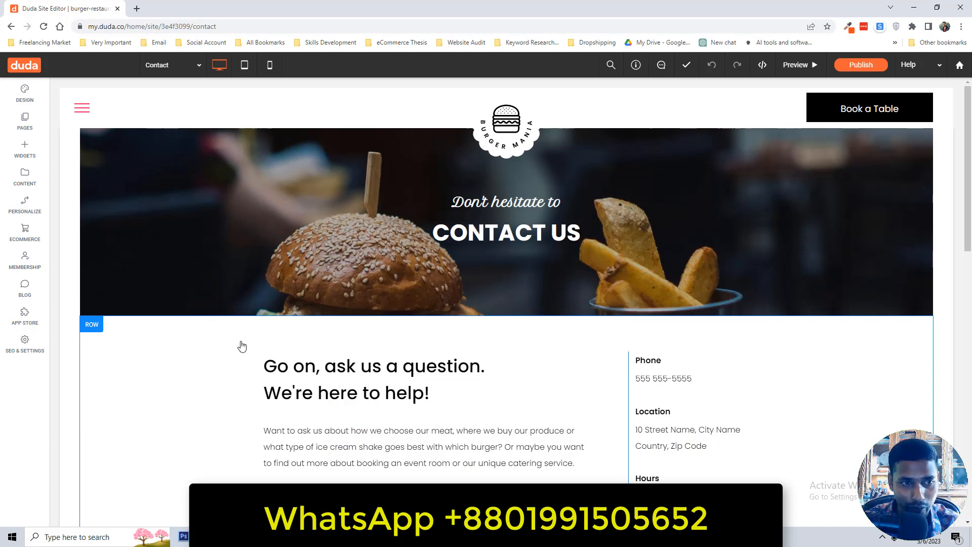
mouse_move(240, 353)
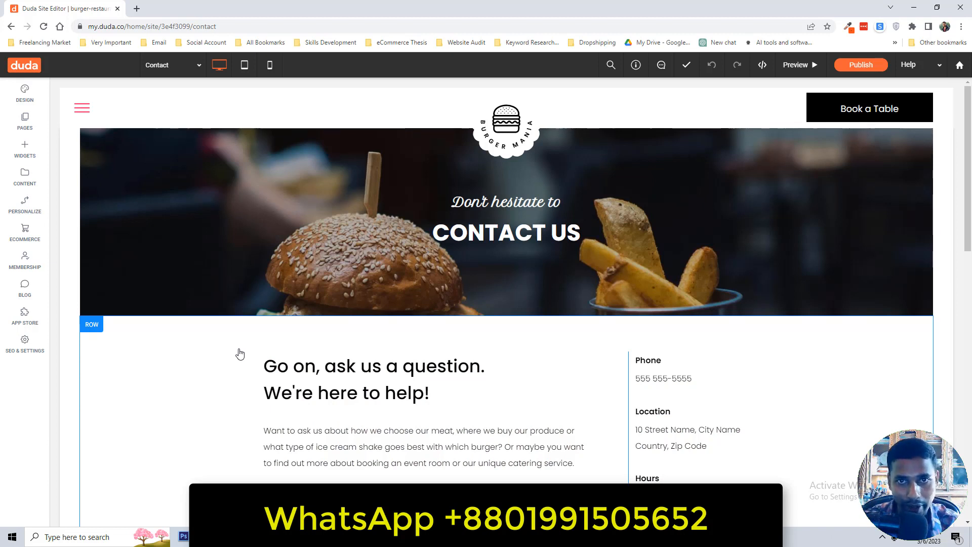